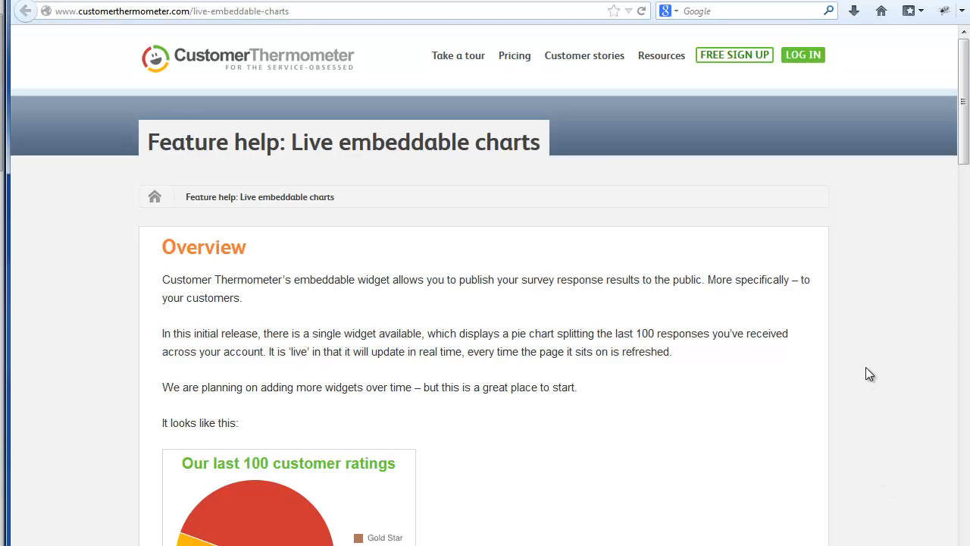
{"action": "mouse_move", "coordinate": [811, 301]}
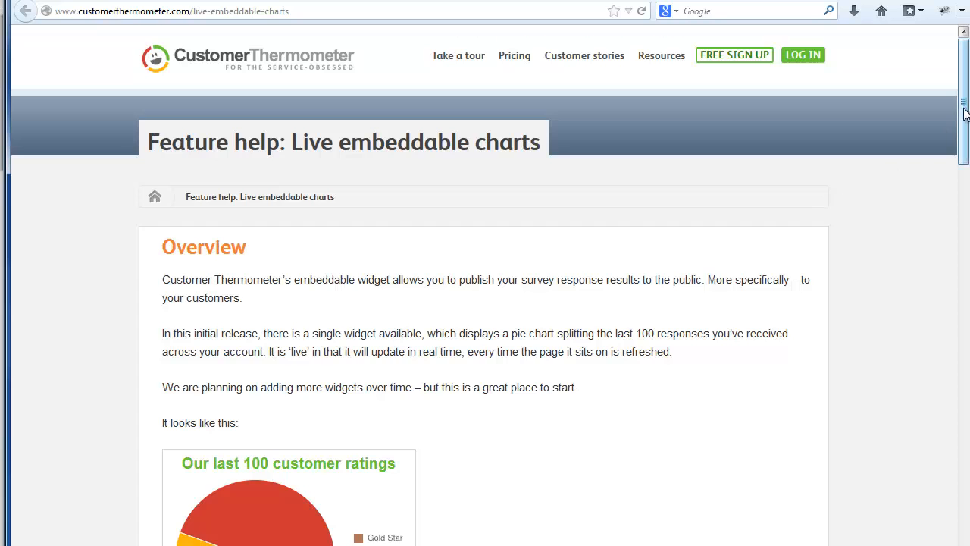
Step: Scroll up and down the Example live results tab to view the ratings pie chart
{"action": "scroll", "scroll_direction": "down", "scroll_amount": 3}
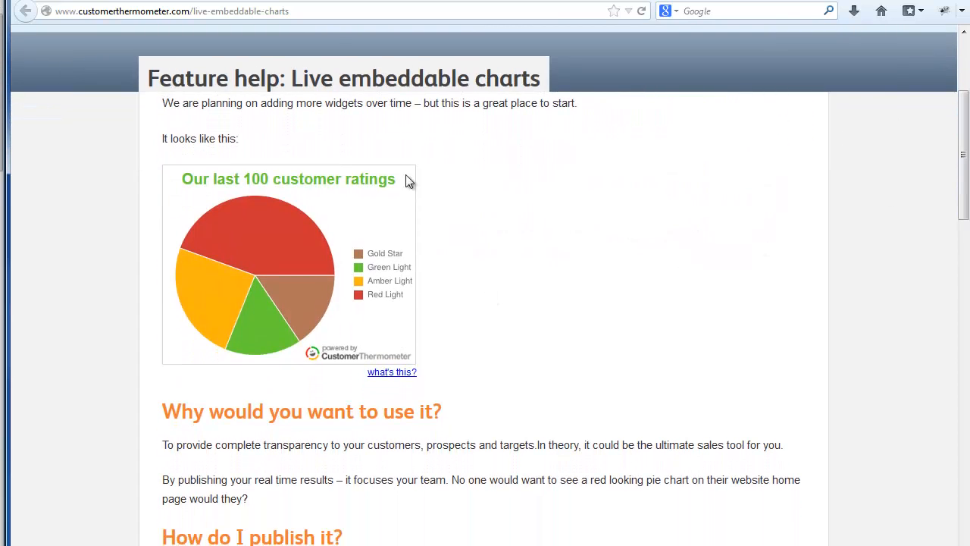
{"action": "mouse_move", "coordinate": [449, 297]}
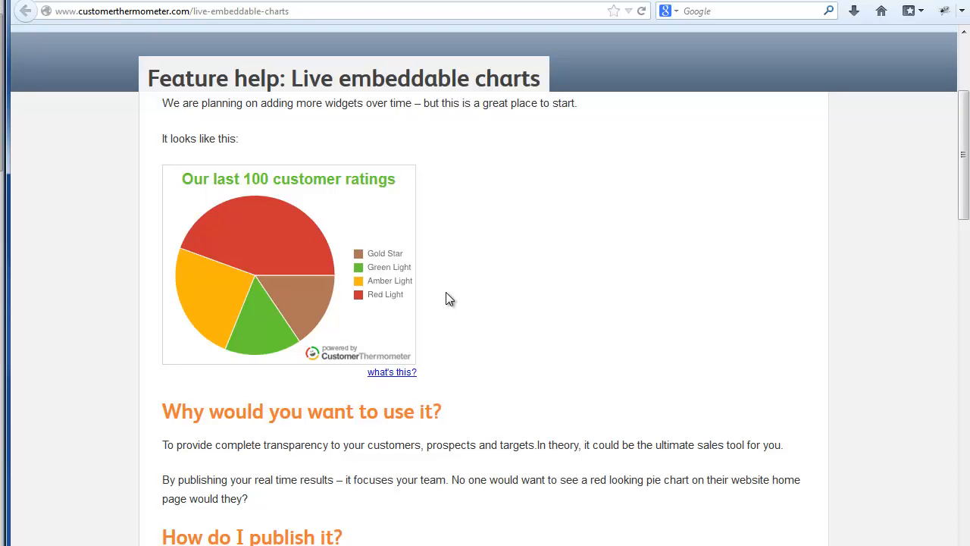
{"action": "scroll", "scroll_direction": "up", "scroll_amount": 3}
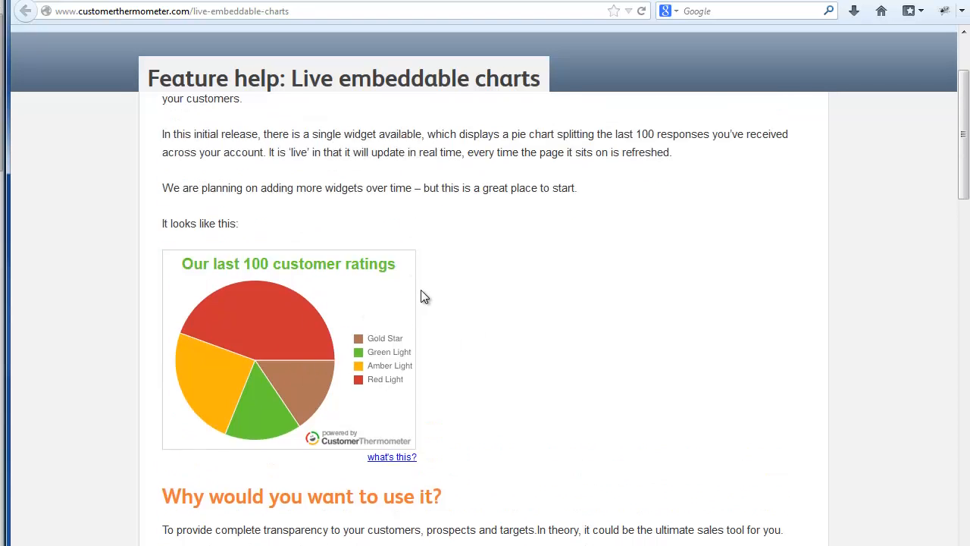
{"action": "scroll", "scroll_direction": "up", "scroll_amount": 3}
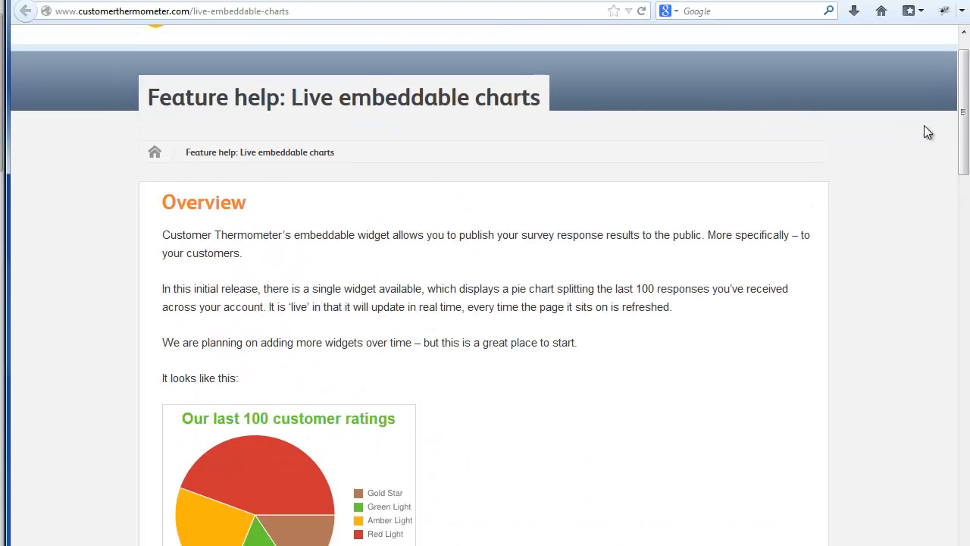
{"action": "scroll", "scroll_direction": "down", "scroll_amount": 3}
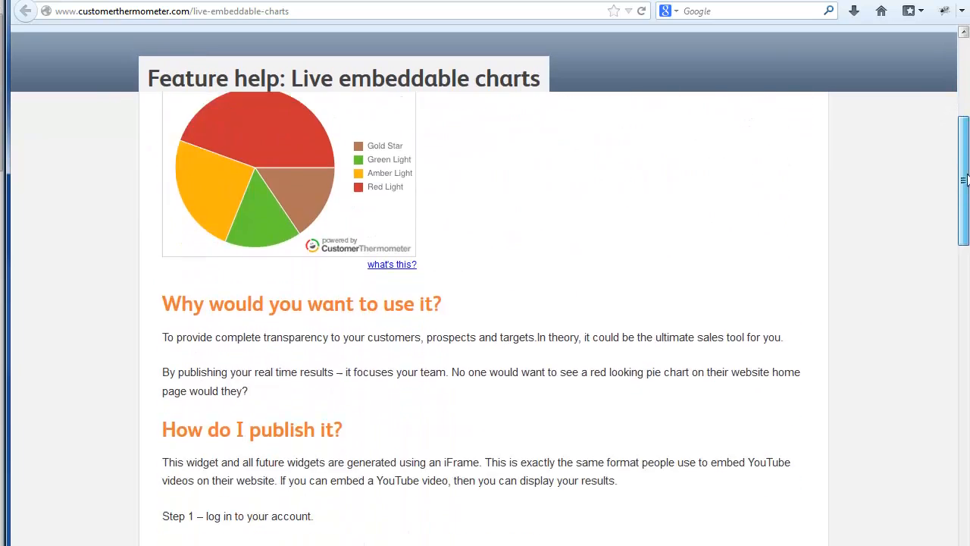
{"action": "scroll", "scroll_direction": "down", "scroll_amount": 3}
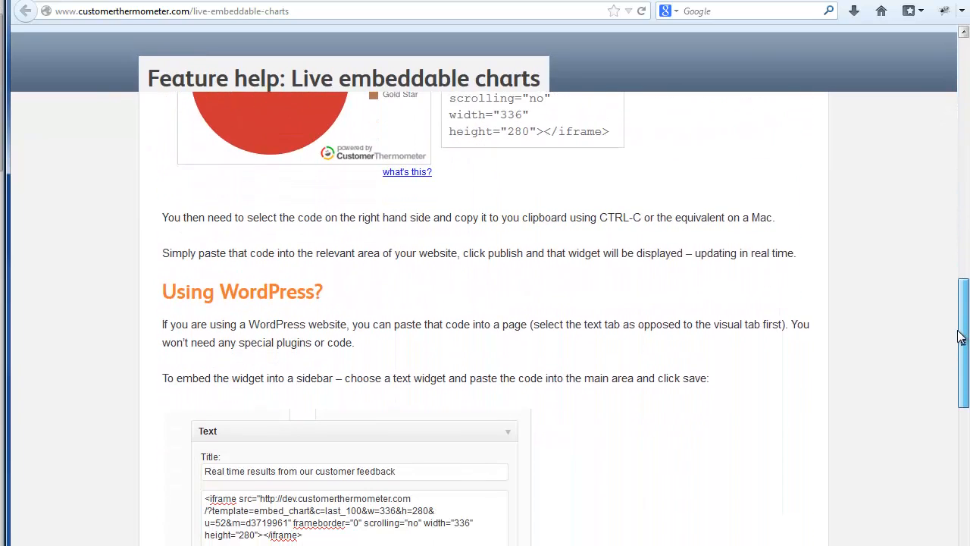
{"action": "scroll", "scroll_direction": "up", "scroll_amount": 3}
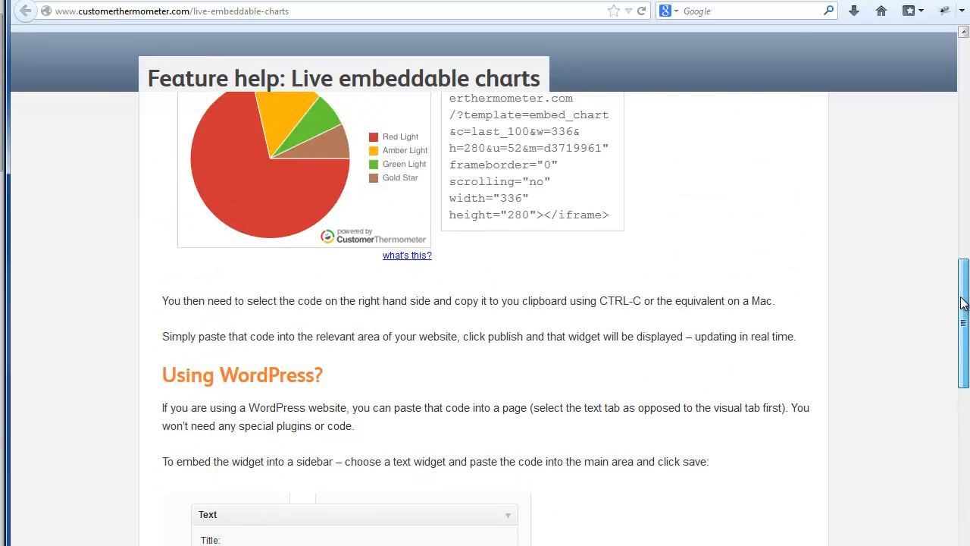
{"action": "scroll", "scroll_direction": "up", "scroll_amount": 3}
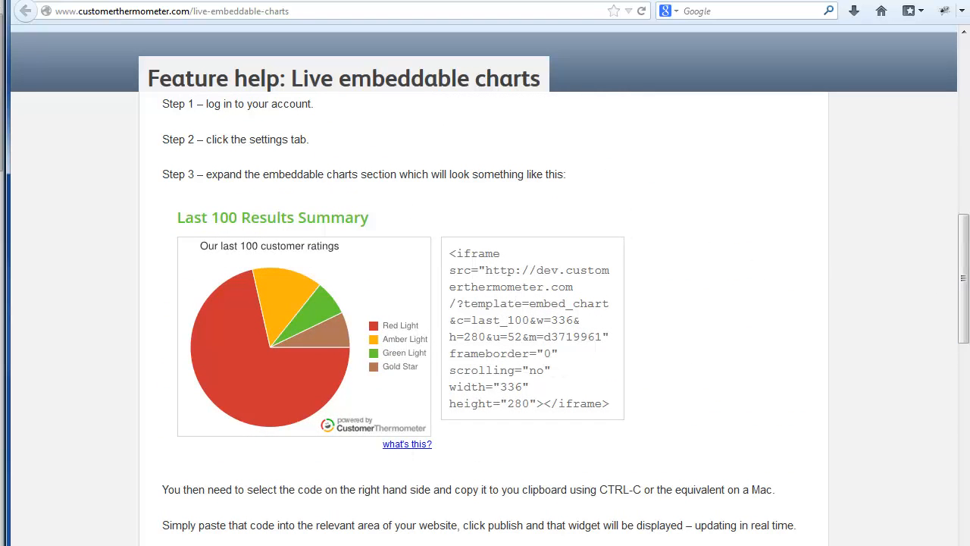
{"action": "scroll", "scroll_direction": "up", "scroll_amount": 3}
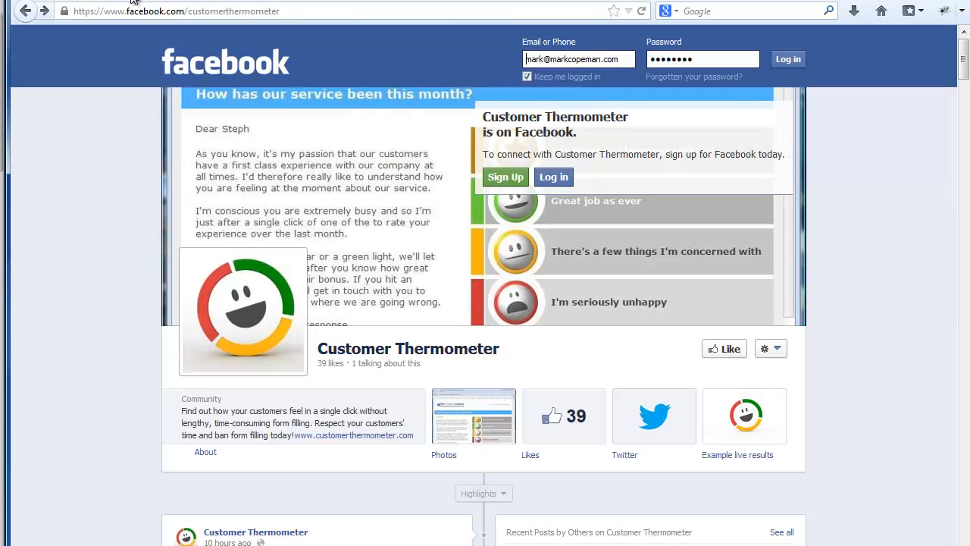
{"action": "mouse_move", "coordinate": [560, 455]}
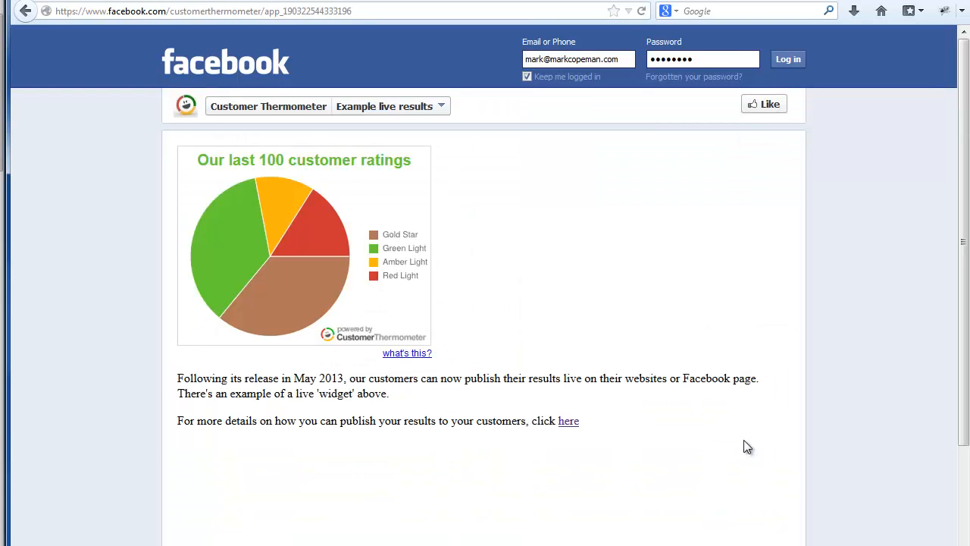
{"action": "mouse_move", "coordinate": [474, 287]}
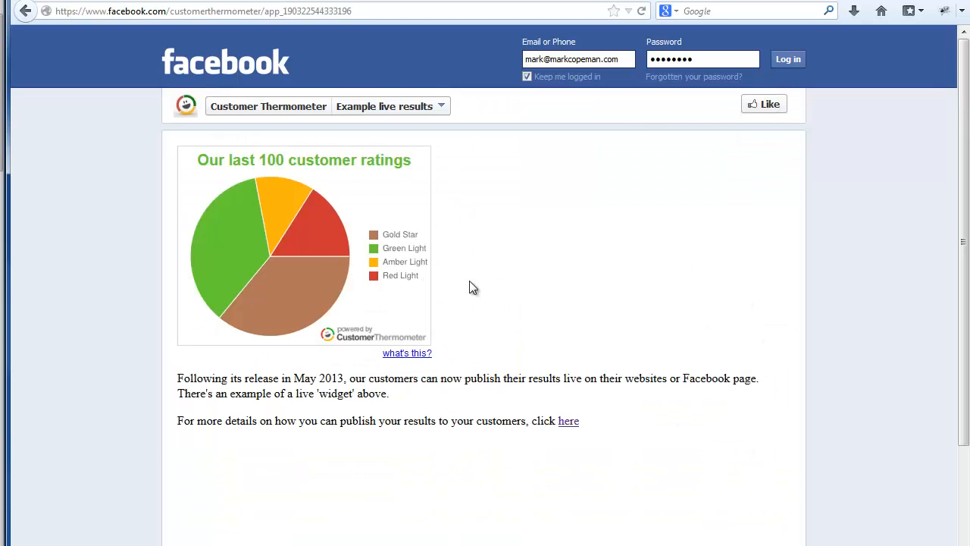
{"action": "mouse_move", "coordinate": [443, 478]}
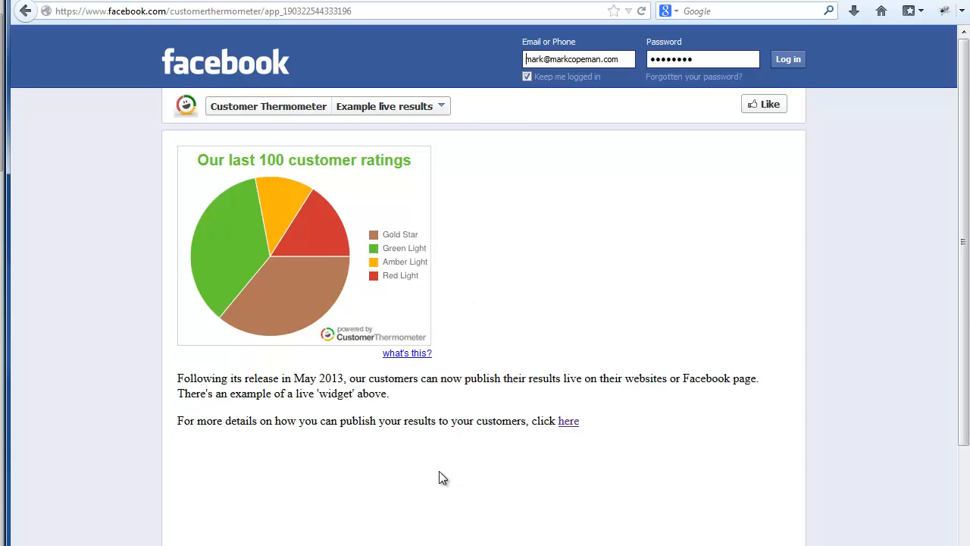
{"action": "mouse_move", "coordinate": [307, 201]}
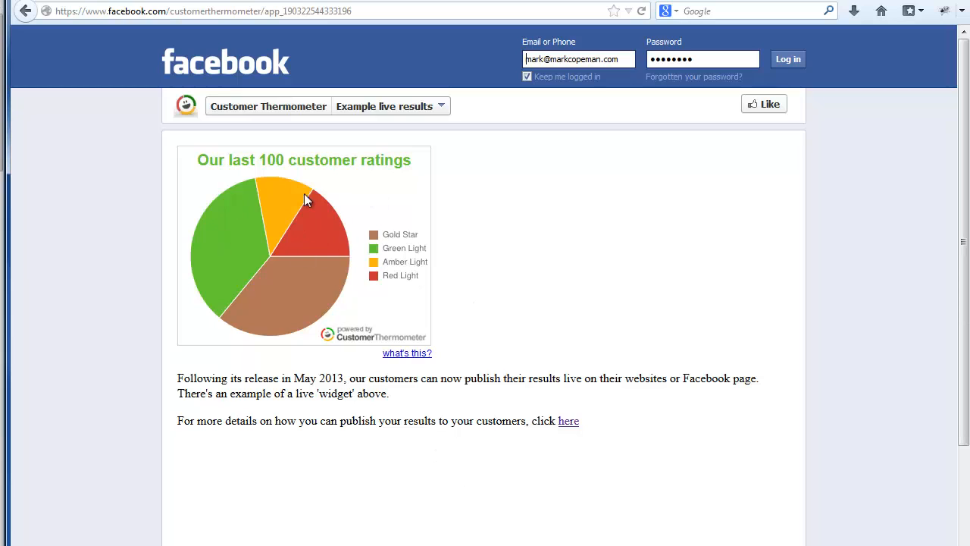
{"action": "mouse_move", "coordinate": [298, 235]}
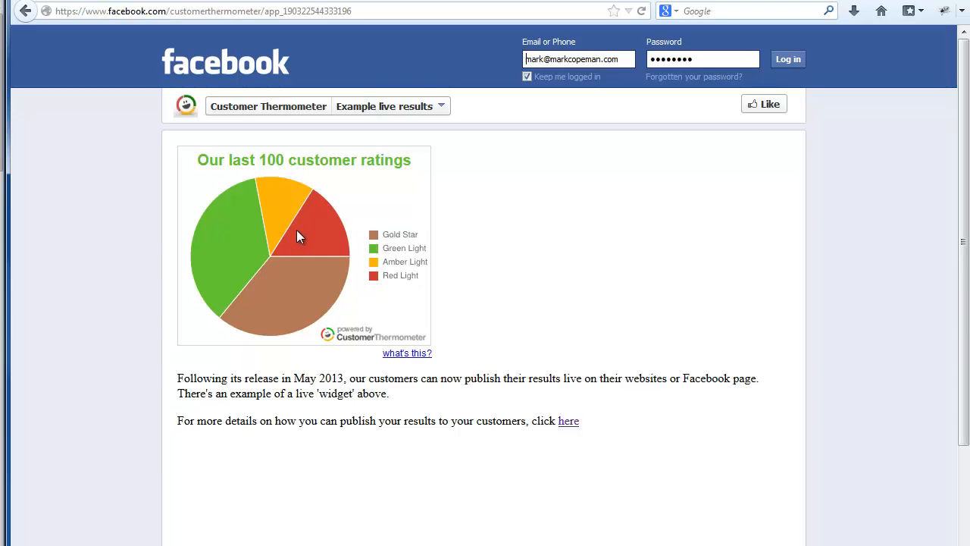
{"action": "mouse_move", "coordinate": [294, 255]}
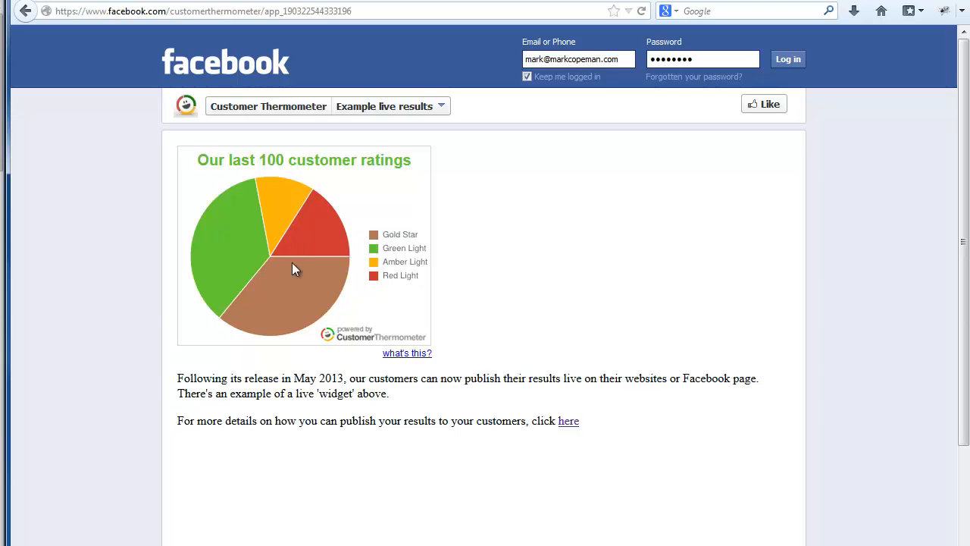
{"action": "mouse_move", "coordinate": [401, 267]}
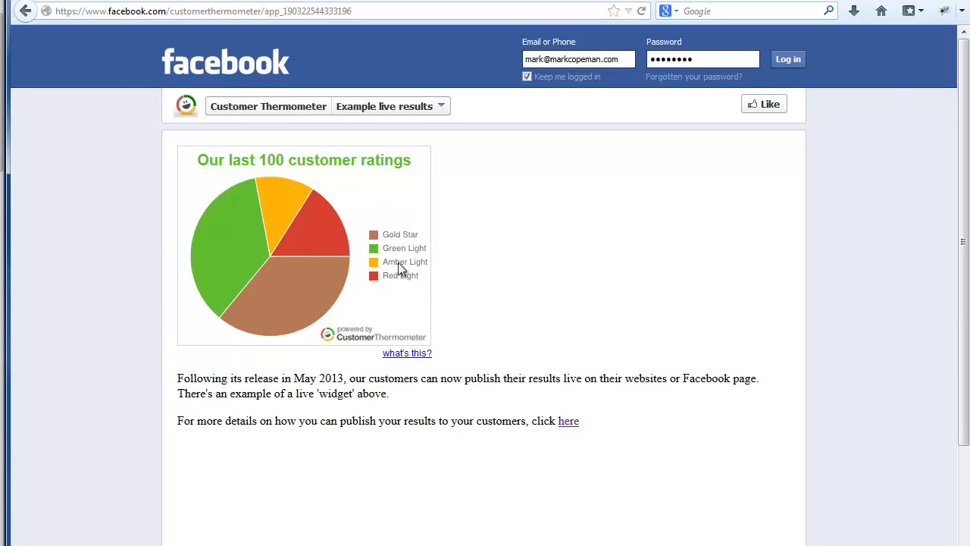
{"action": "mouse_move", "coordinate": [408, 327]}
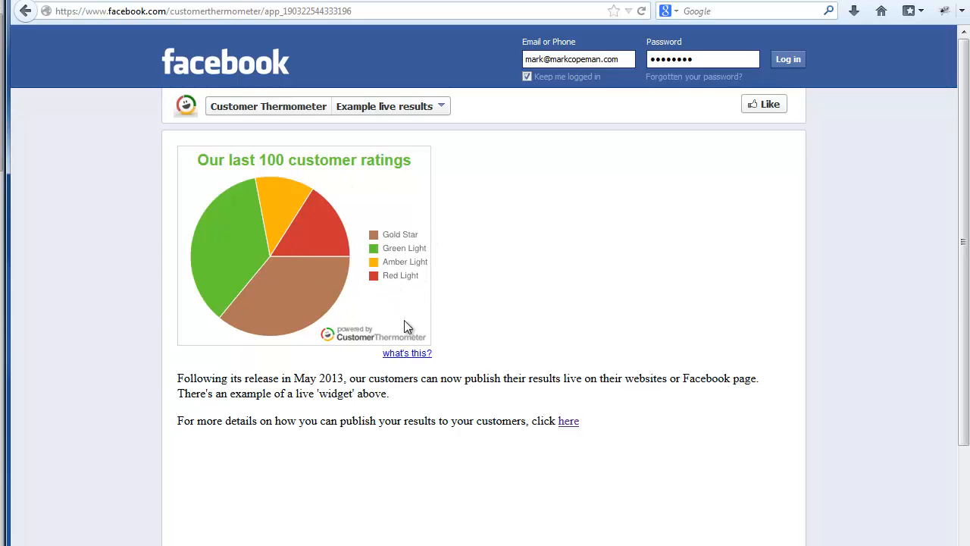
{"action": "mouse_move", "coordinate": [463, 361]}
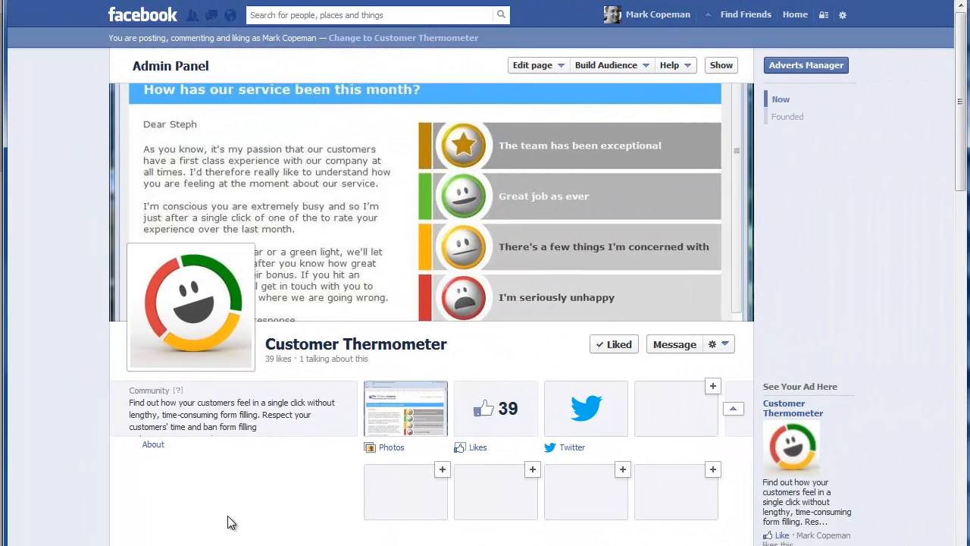
{"action": "mouse_move", "coordinate": [336, 377]}
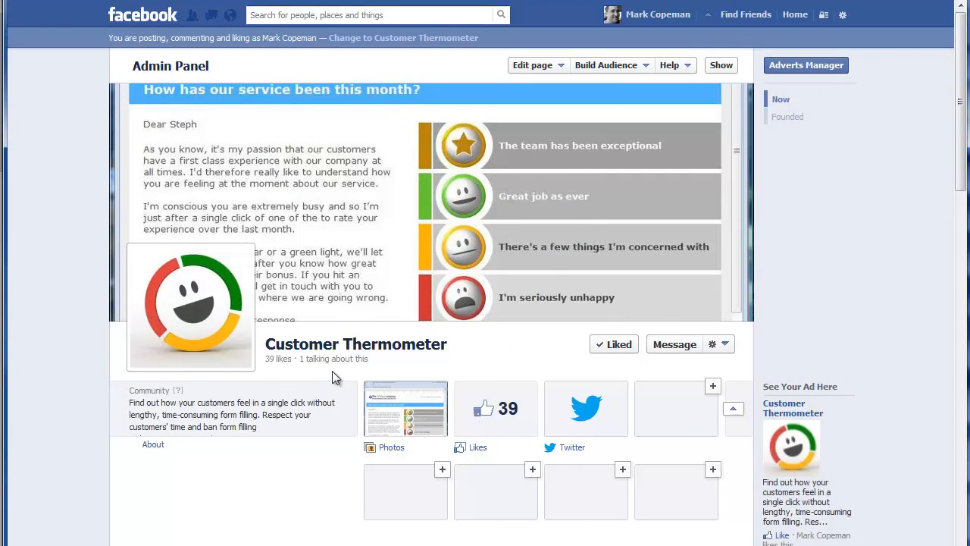
{"action": "mouse_move", "coordinate": [705, 422]}
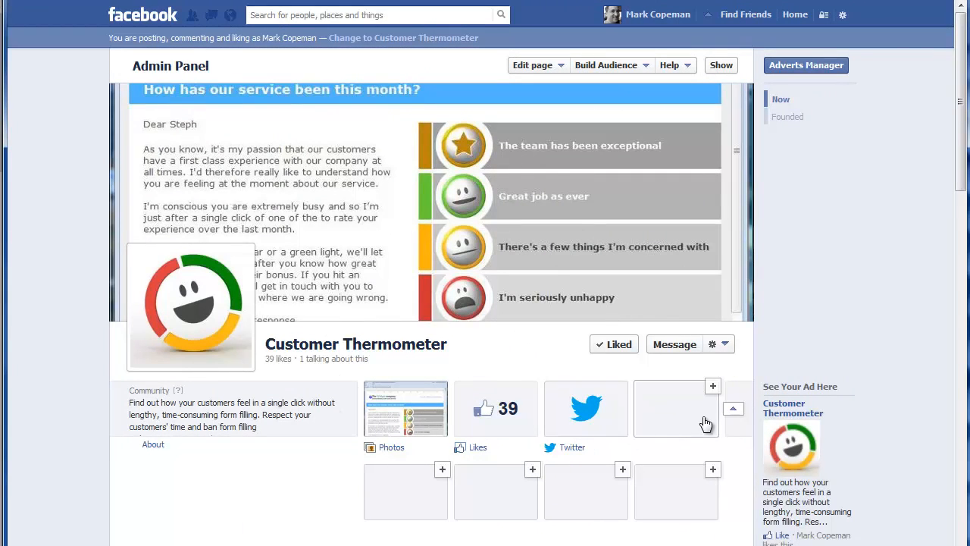
{"action": "mouse_move", "coordinate": [683, 439]}
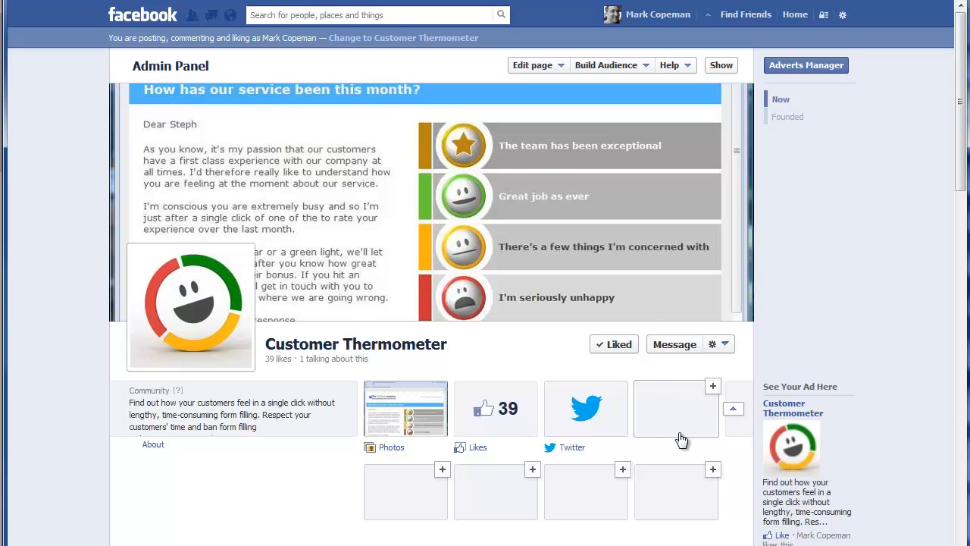
{"action": "mouse_move", "coordinate": [690, 418]}
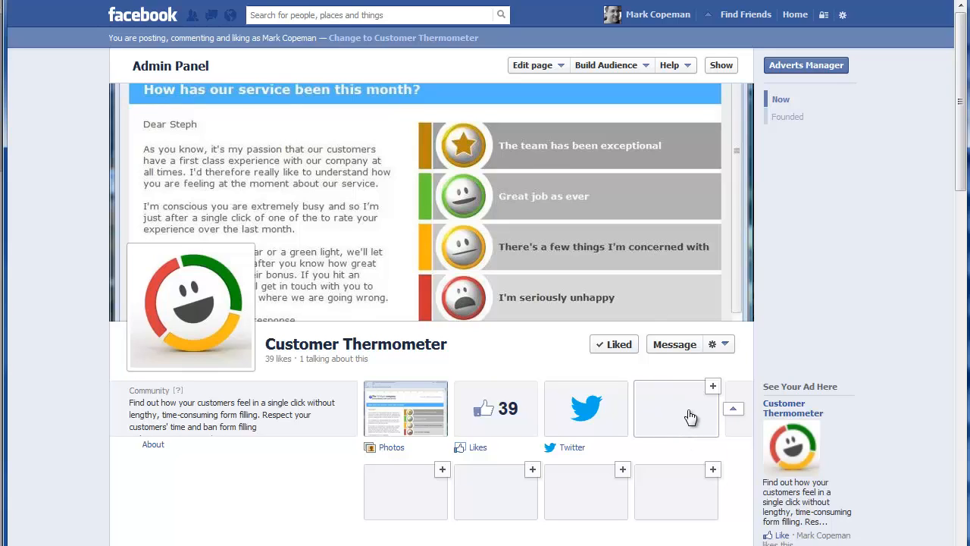
{"action": "mouse_move", "coordinate": [658, 463]}
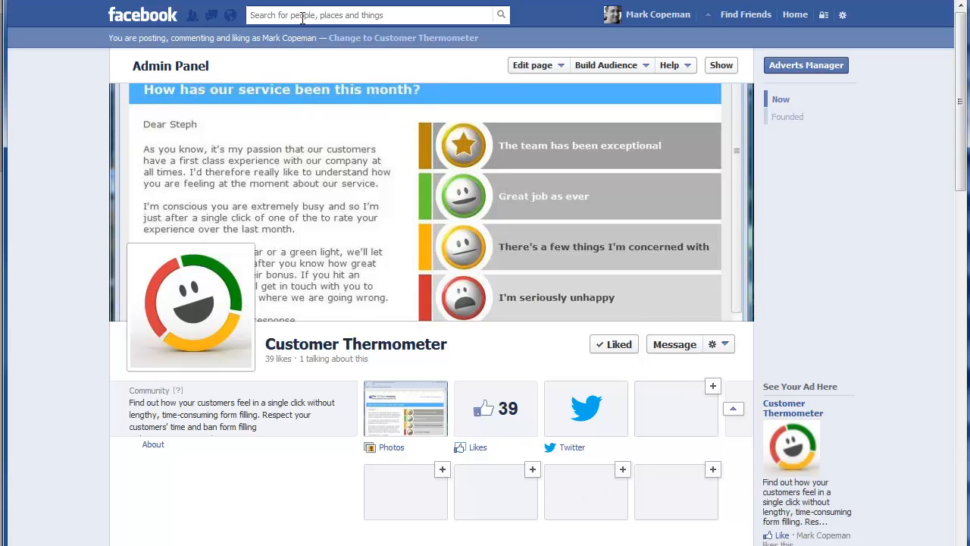
Step: Search 'static', pick Static HTML: iframe tabs and start adding it to a page
{"action": "type", "text": "stat"}
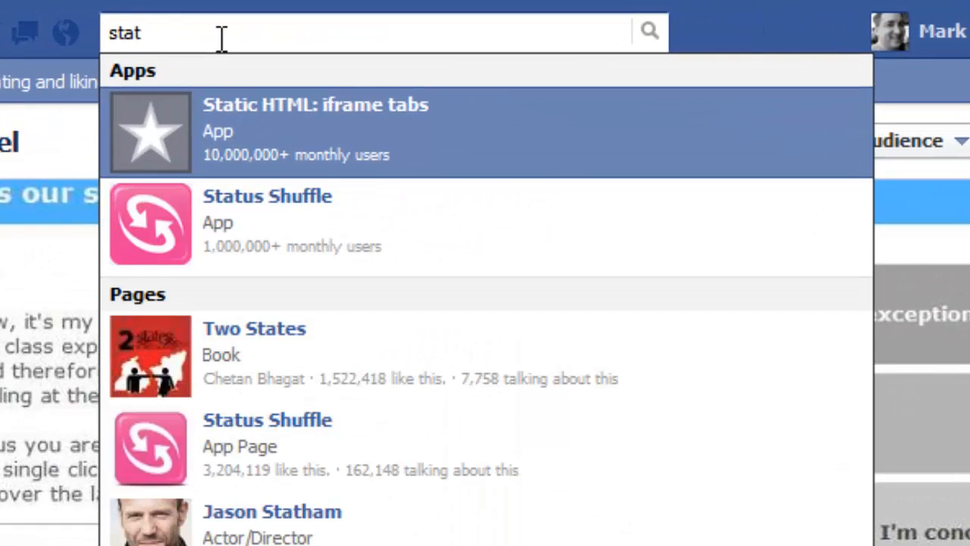
{"action": "type", "text": "ic"}
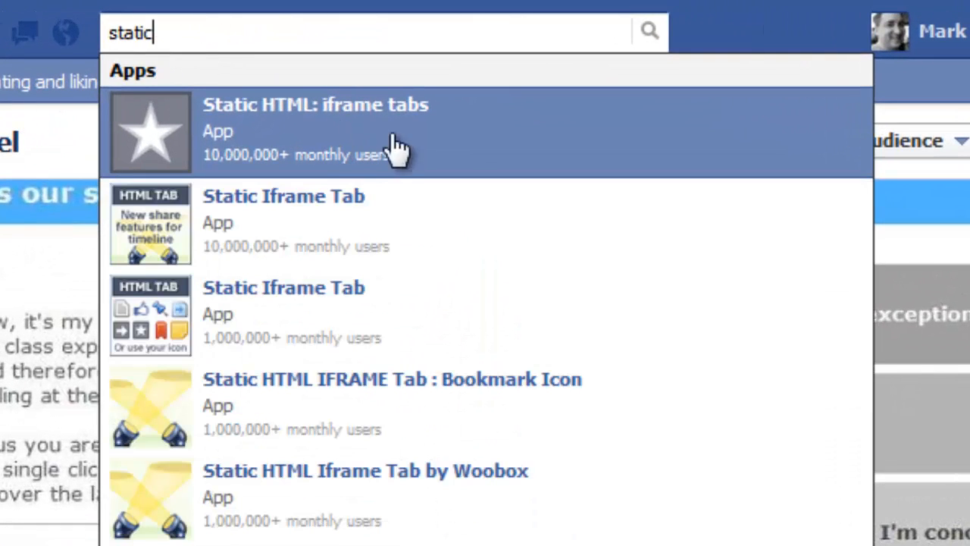
{"action": "mouse_move", "coordinate": [432, 152]}
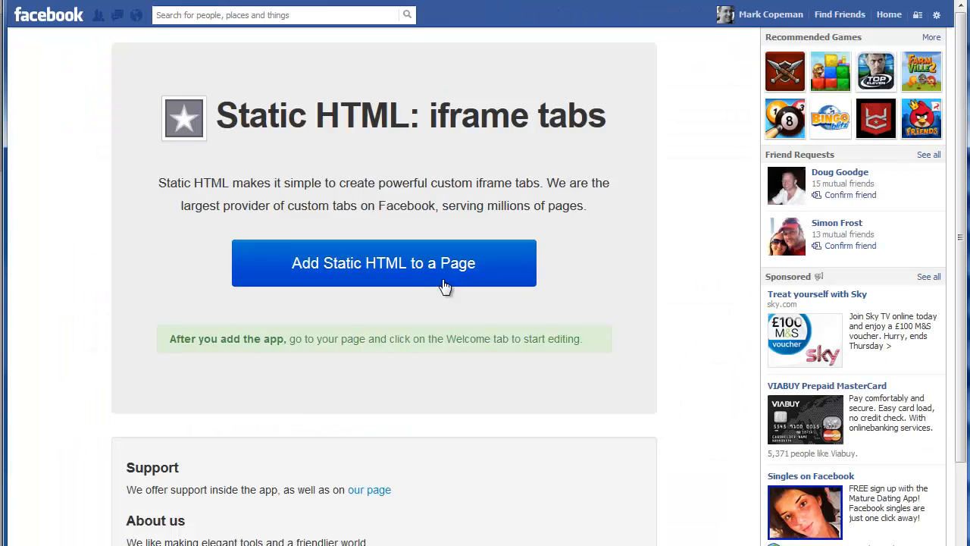
{"action": "mouse_move", "coordinate": [362, 279]}
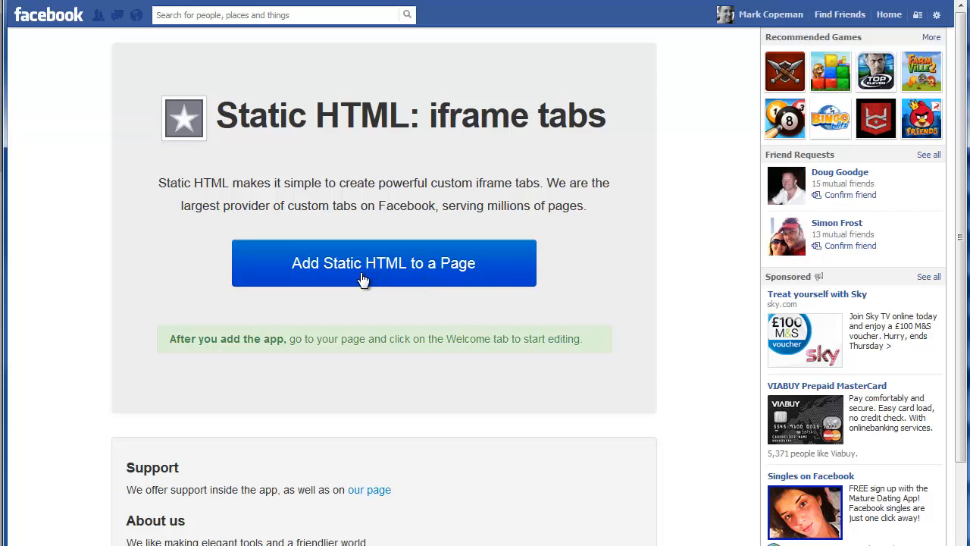
{"action": "left_click", "coordinate": [384, 264]}
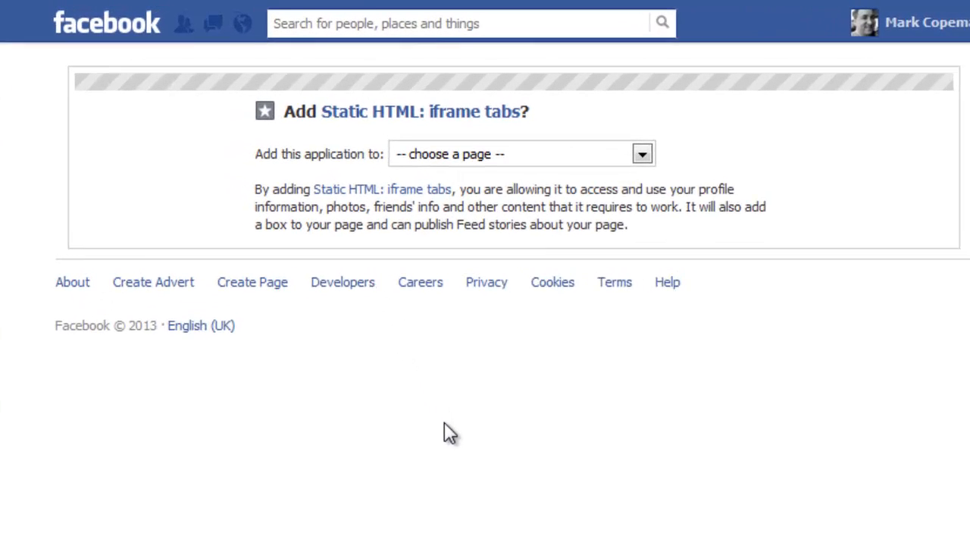
Step: Choose Customer Thermometer as the target page and confirm adding Static HTML: iframe tabs
{"action": "left_click", "coordinate": [642, 154]}
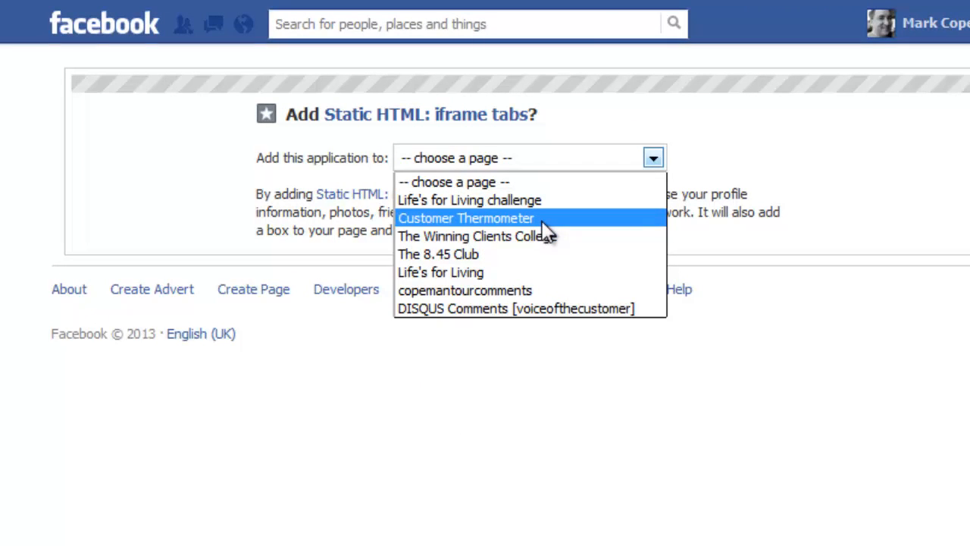
{"action": "left_click", "coordinate": [465, 218]}
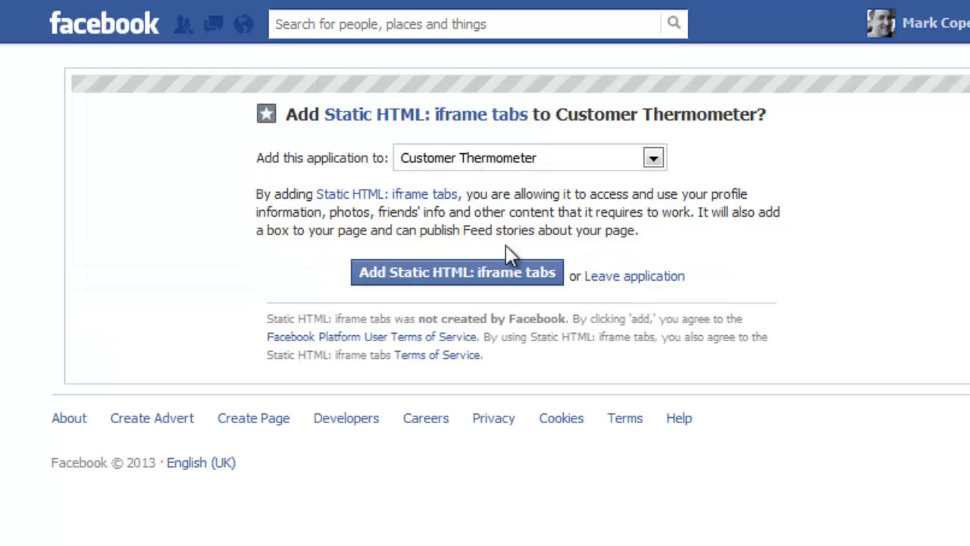
{"action": "mouse_move", "coordinate": [457, 284]}
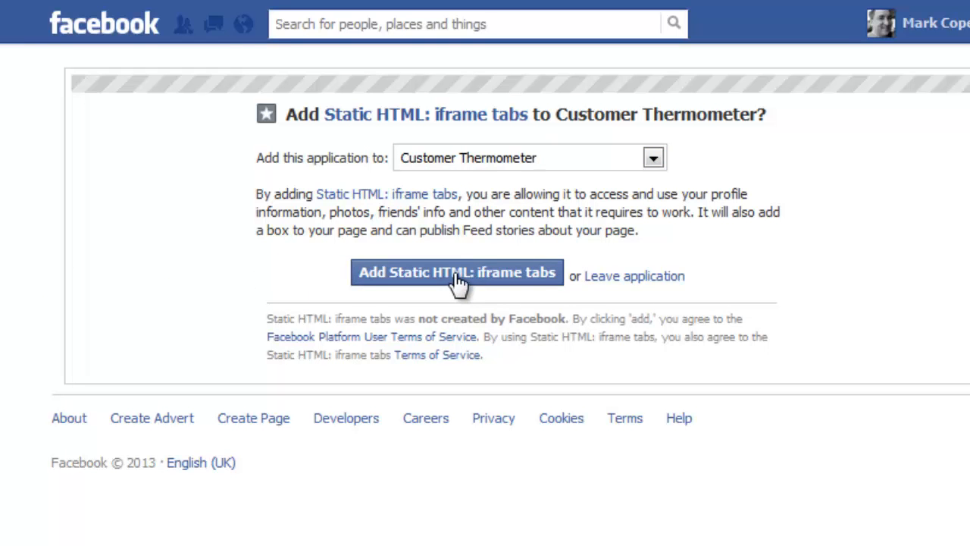
{"action": "left_click", "coordinate": [457, 273]}
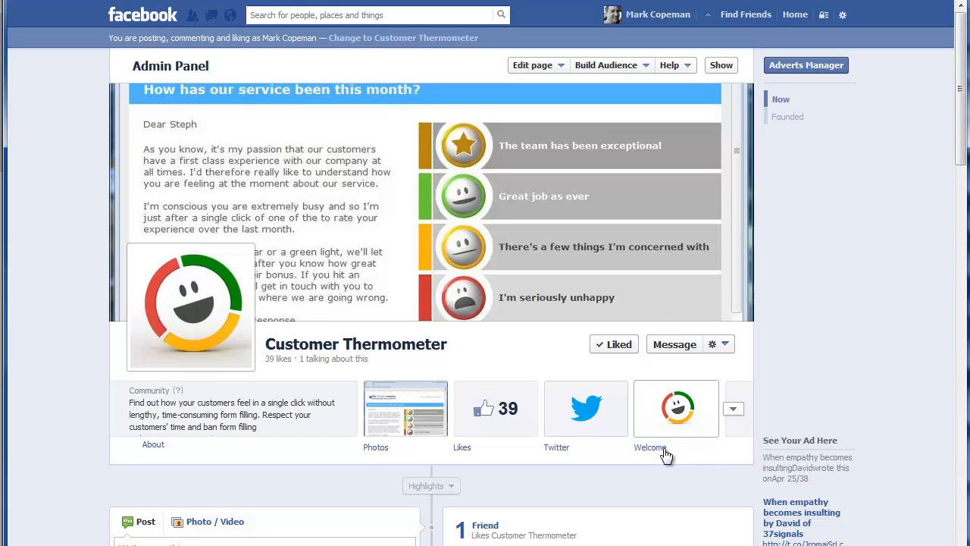
{"action": "mouse_move", "coordinate": [663, 431]}
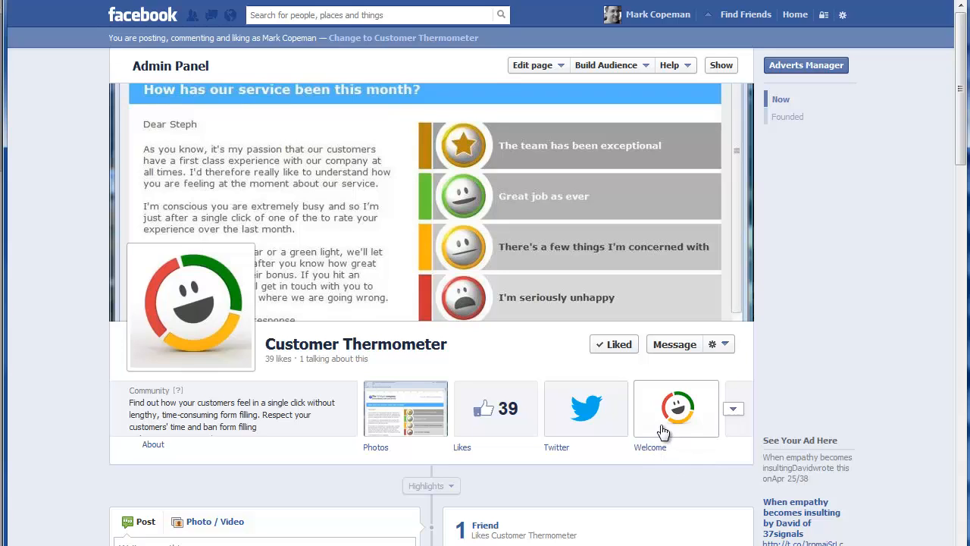
{"action": "mouse_move", "coordinate": [653, 453]}
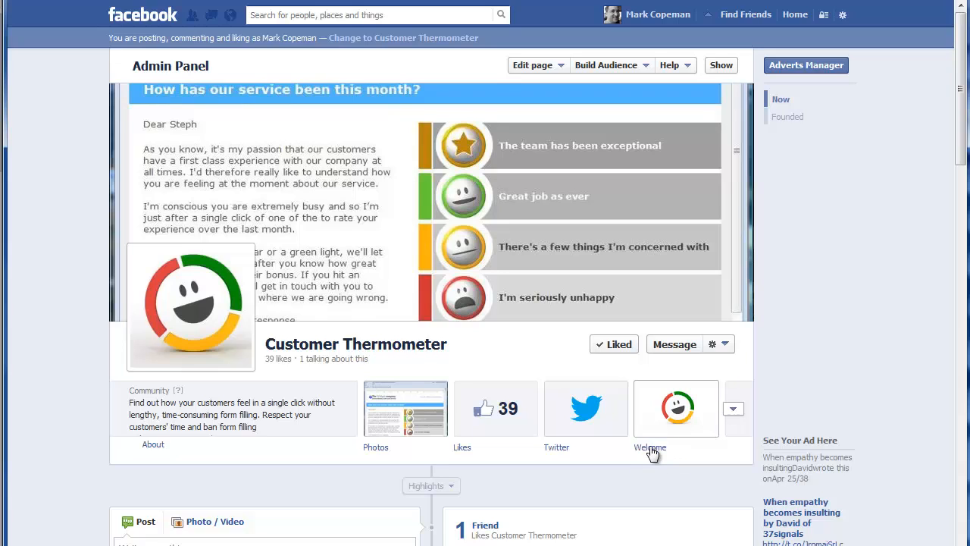
{"action": "mouse_move", "coordinate": [670, 441]}
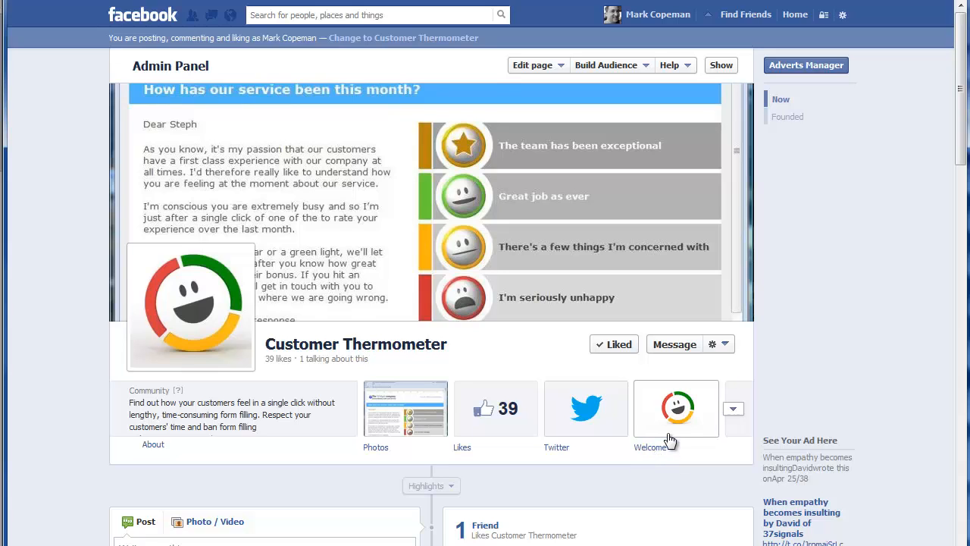
{"action": "mouse_move", "coordinate": [685, 420]}
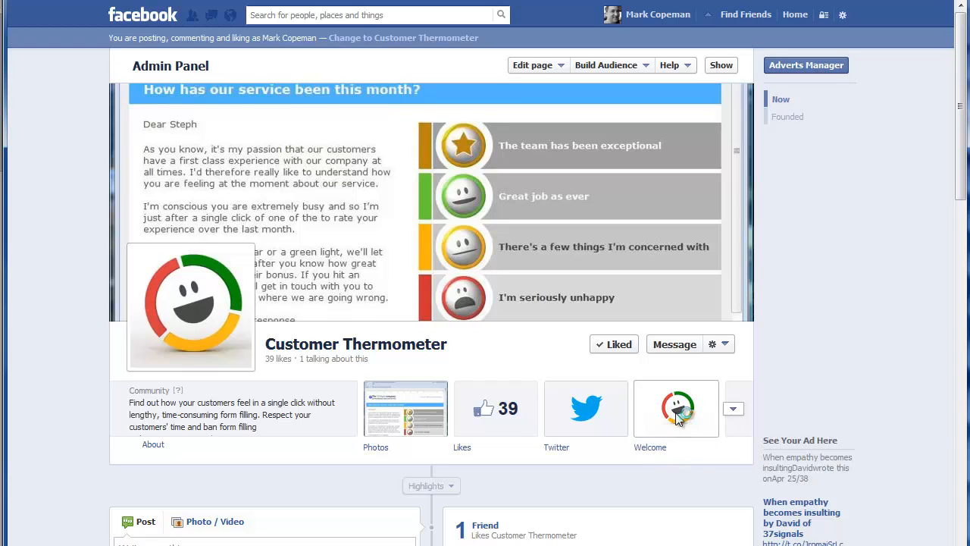
Step: Open the Welcome tab's admin tools and scroll down to the index.html box
{"action": "left_click", "coordinate": [675, 408]}
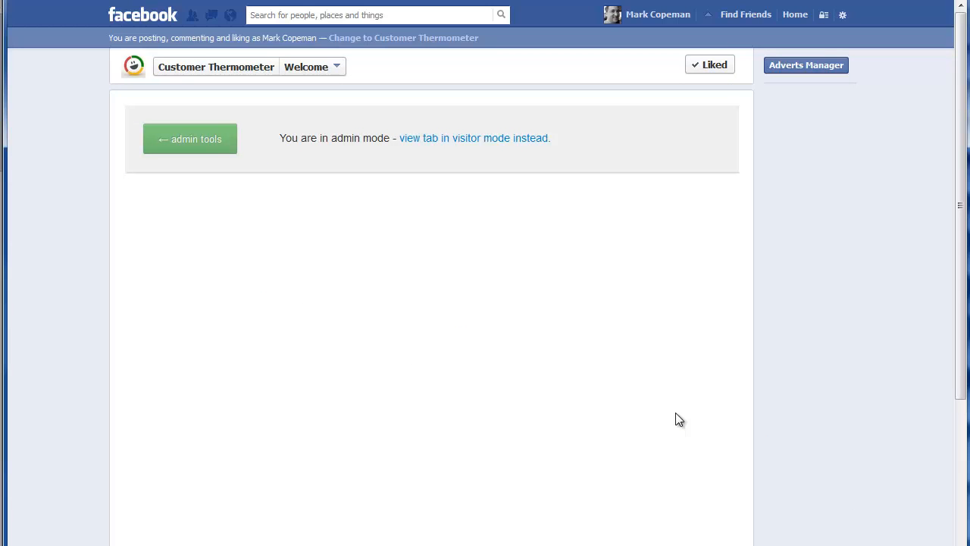
{"action": "mouse_move", "coordinate": [250, 207]}
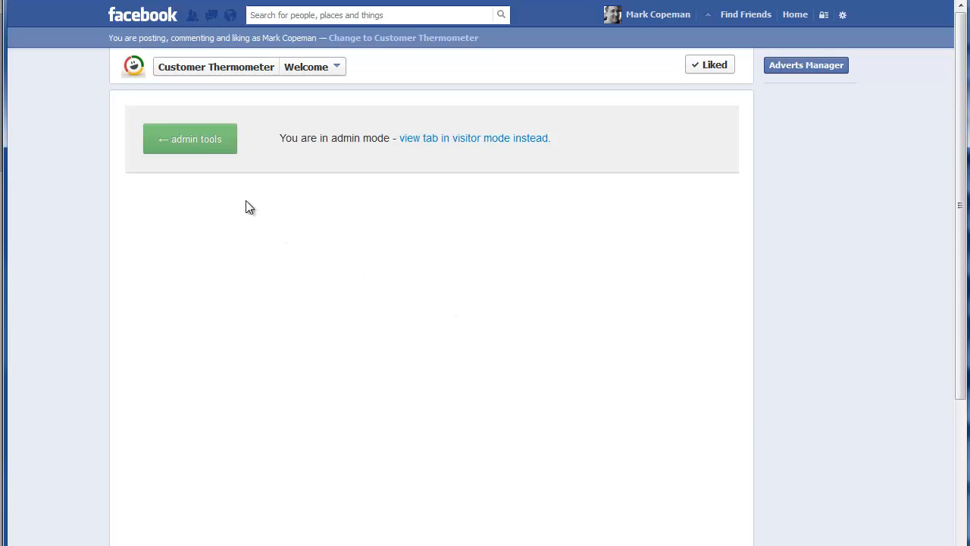
{"action": "mouse_move", "coordinate": [639, 497]}
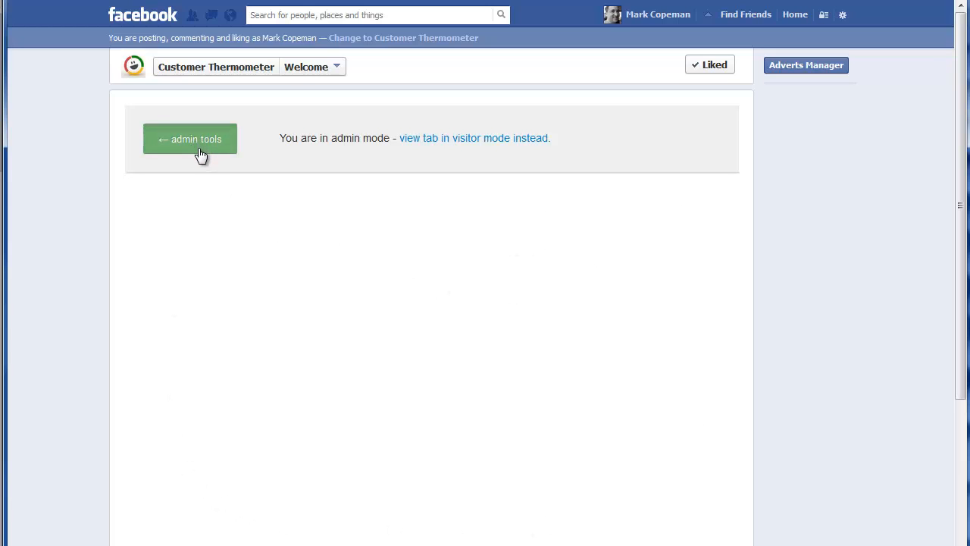
{"action": "left_click", "coordinate": [189, 139]}
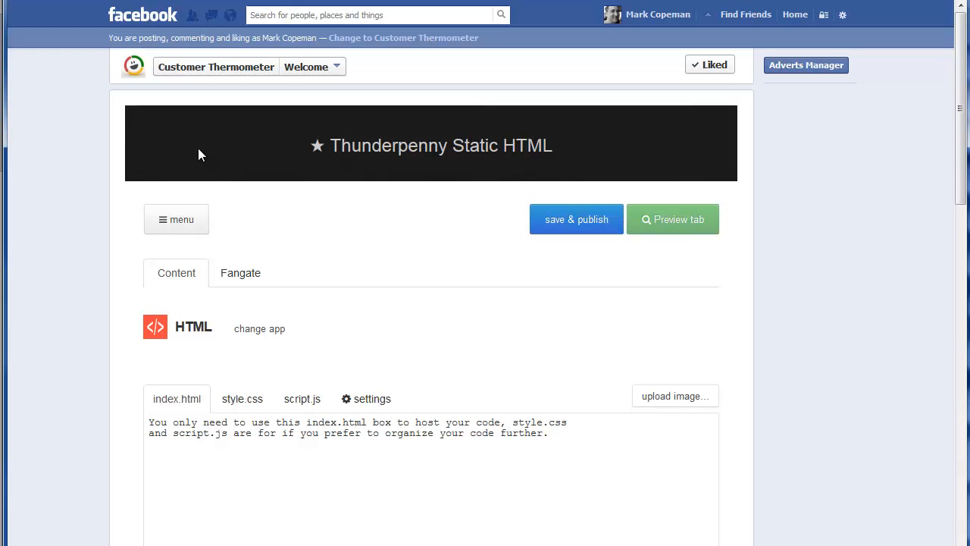
{"action": "scroll", "scroll_direction": "down", "scroll_amount": 3}
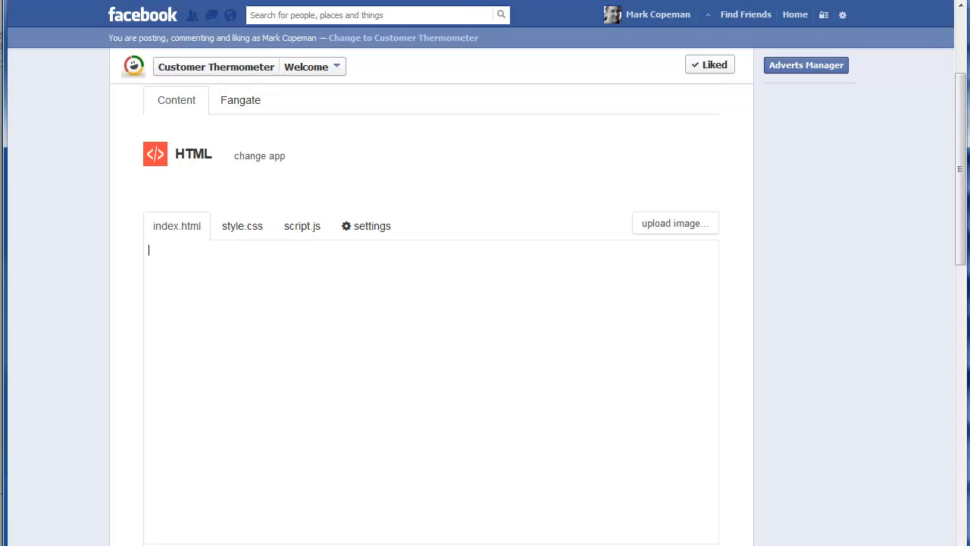
Step: Go to Customer Thermometer settings and find the Embeddable Charts section
{"action": "left_click", "coordinate": [366, 226]}
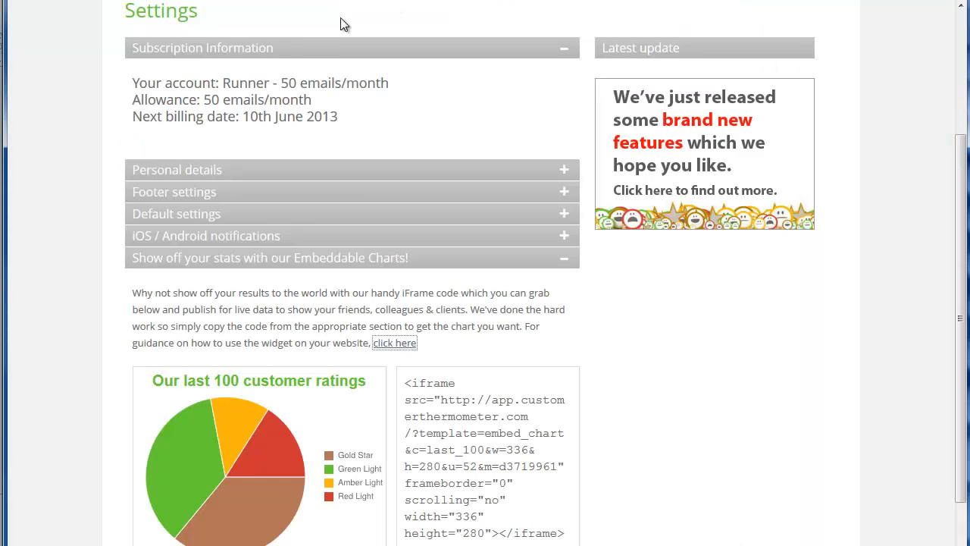
{"action": "scroll", "scroll_direction": "up", "scroll_amount": 3}
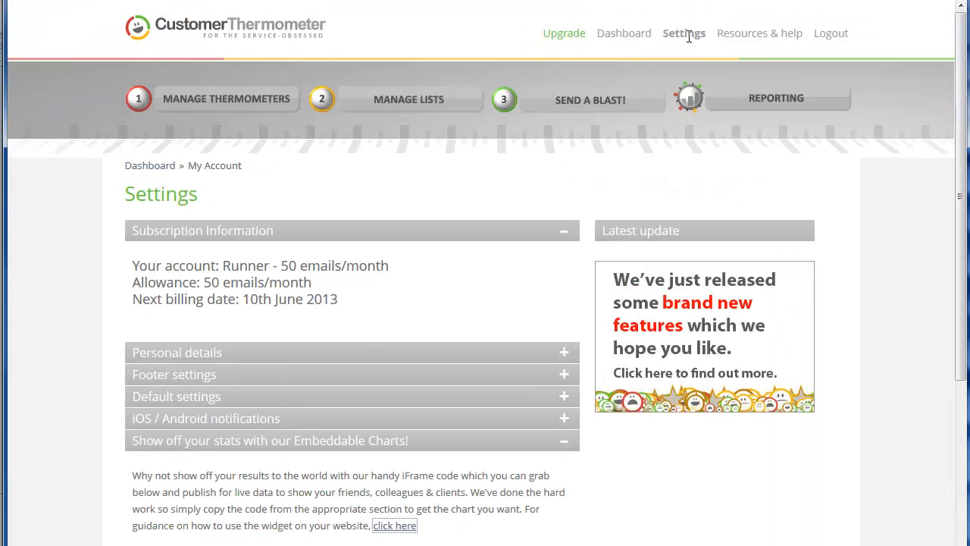
{"action": "scroll", "scroll_direction": "down", "scroll_amount": 3}
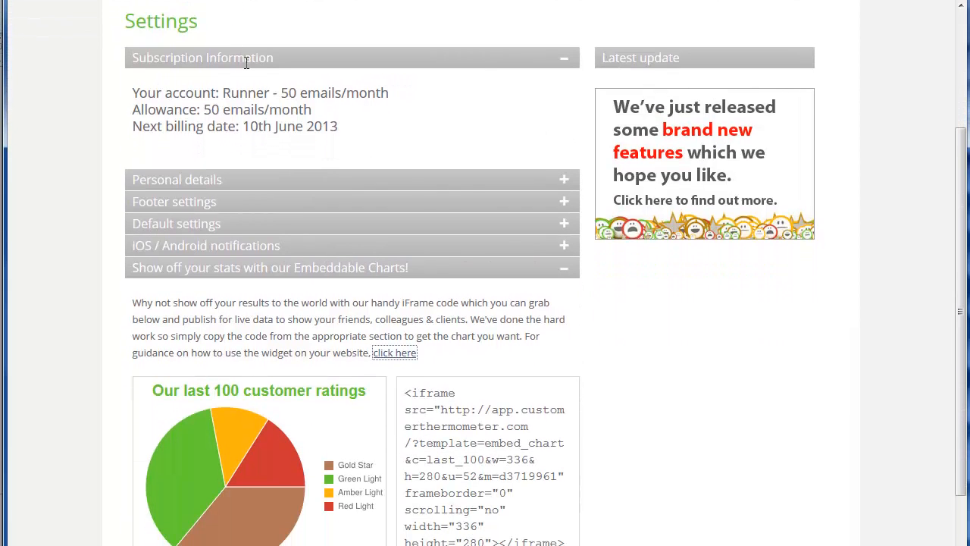
{"action": "scroll", "scroll_direction": "down", "scroll_amount": 3}
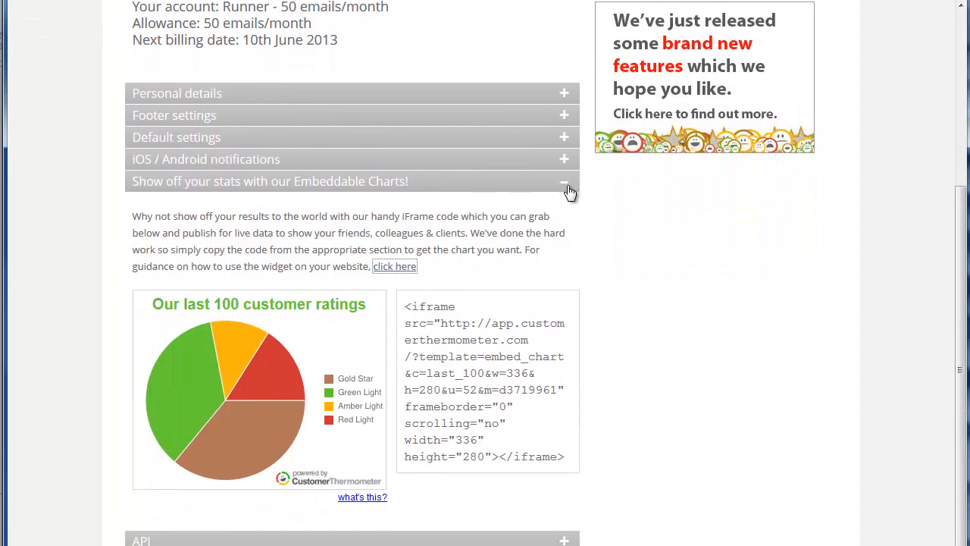
{"action": "left_click", "coordinate": [564, 180]}
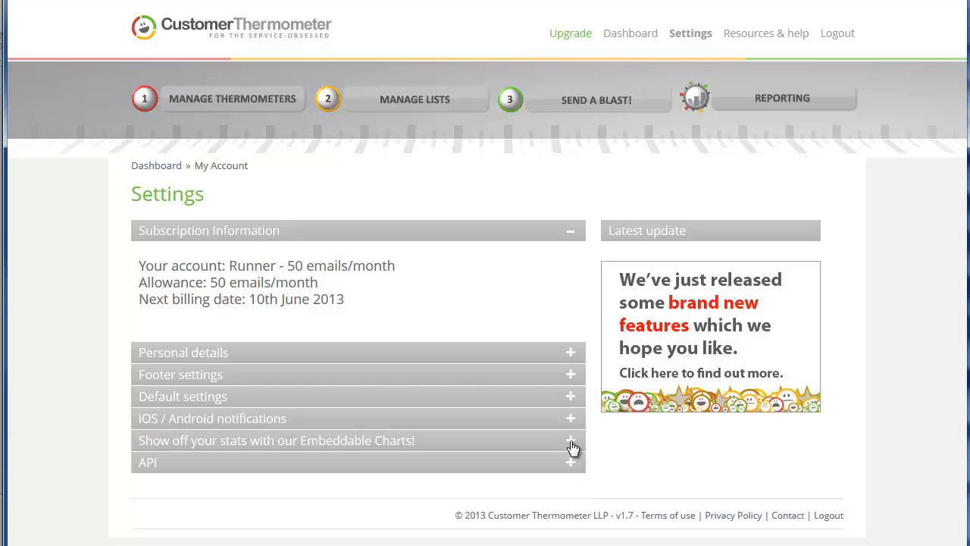
Step: Select and copy the 'Our last 100 customer ratings' chart's iframe embed code
{"action": "left_click", "coordinate": [571, 441]}
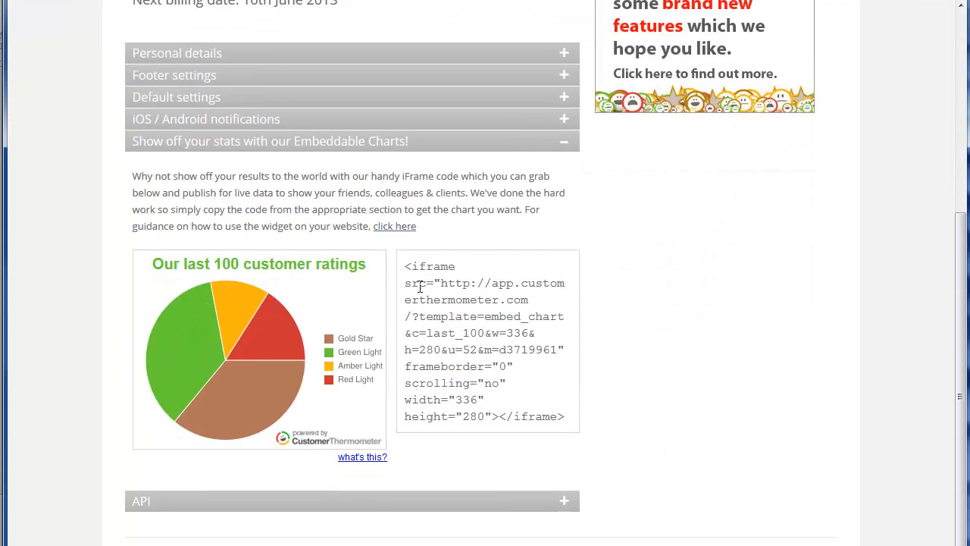
{"action": "left_click", "coordinate": [407, 266]}
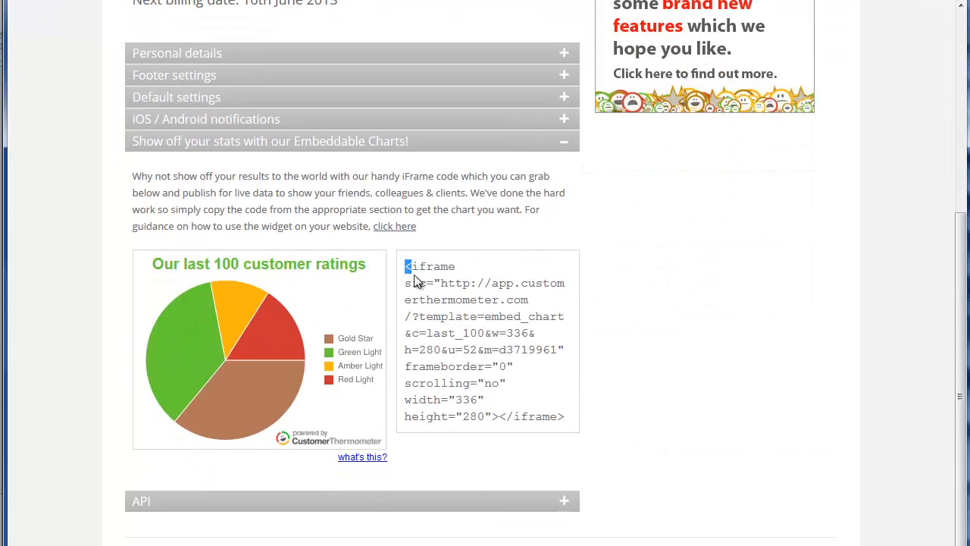
{"action": "triple_click", "coordinate": [485, 341]}
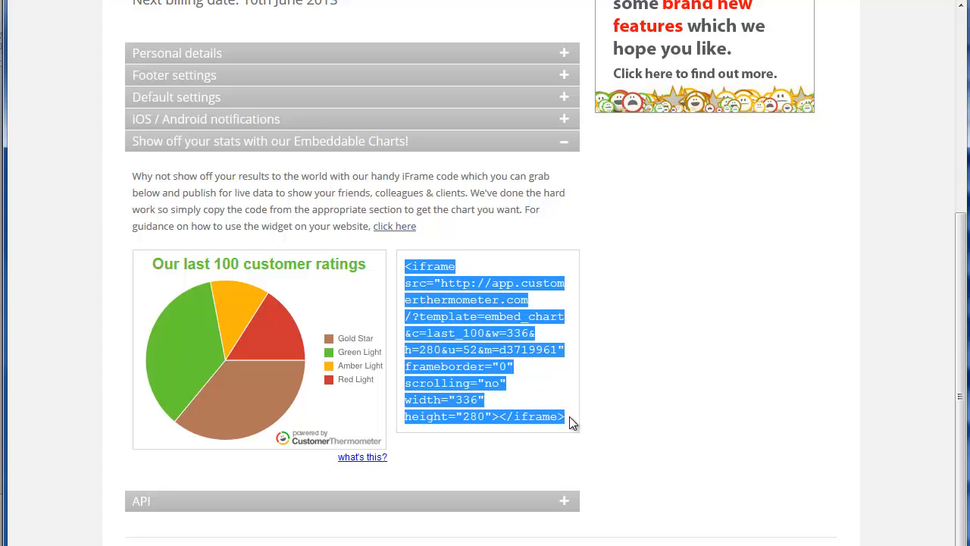
{"action": "mouse_move", "coordinate": [510, 386]}
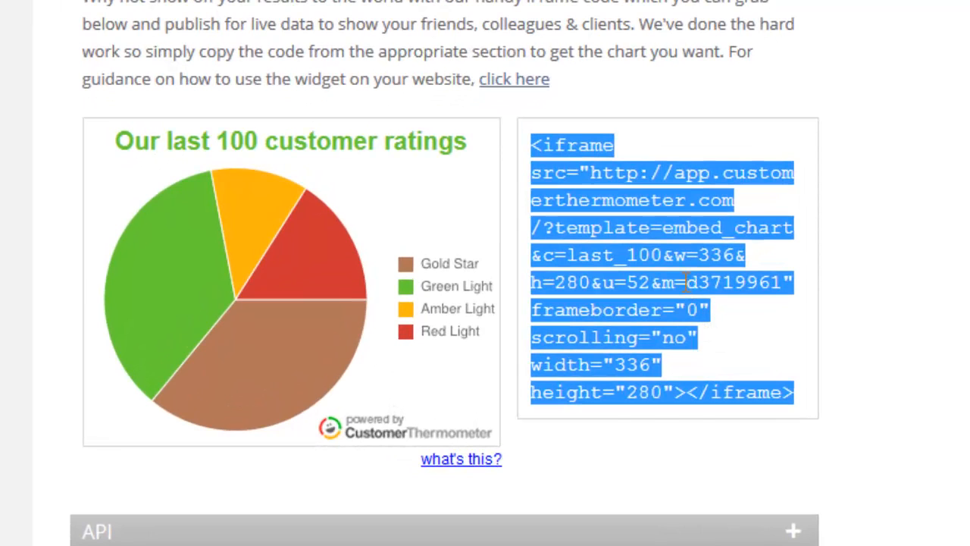
{"action": "left_click", "coordinate": [698, 282]}
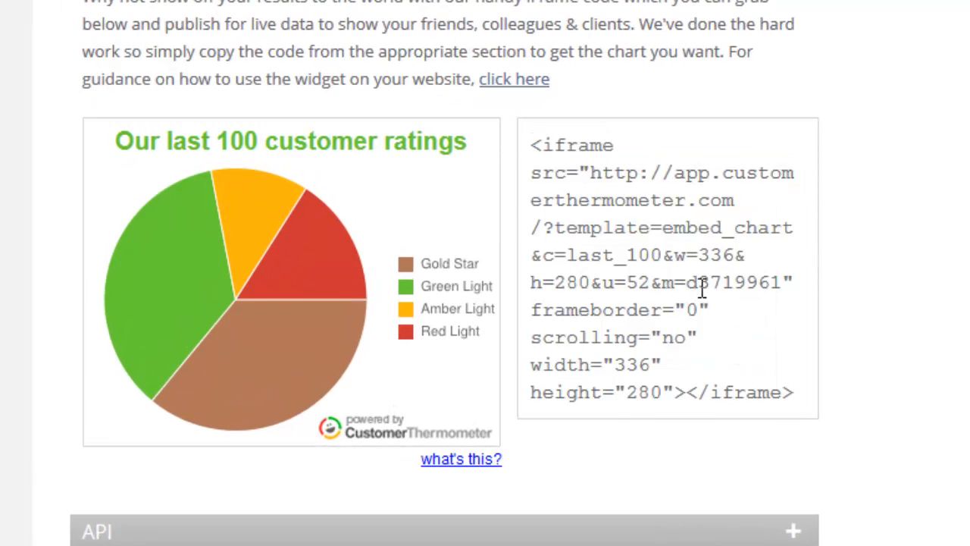
{"action": "double_click", "coordinate": [728, 282]}
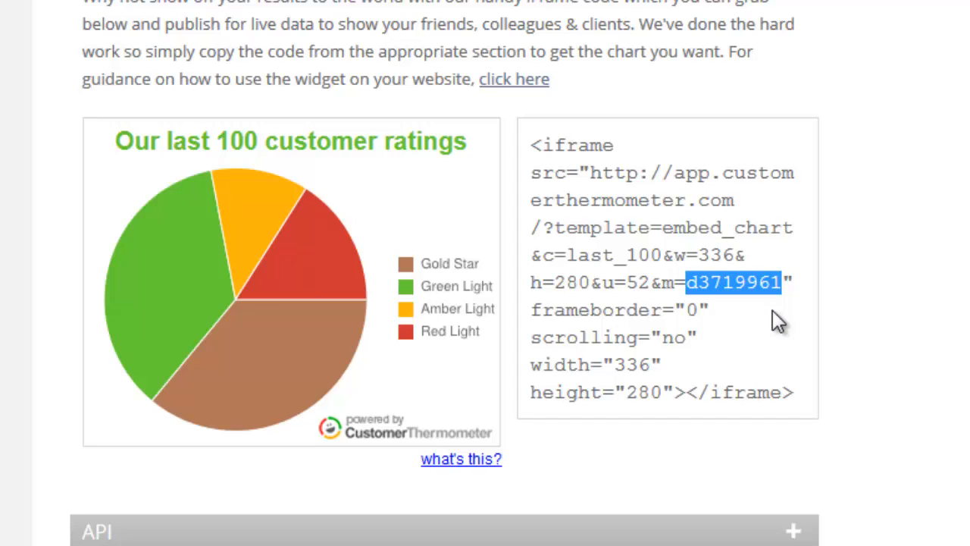
{"action": "mouse_move", "coordinate": [775, 337]}
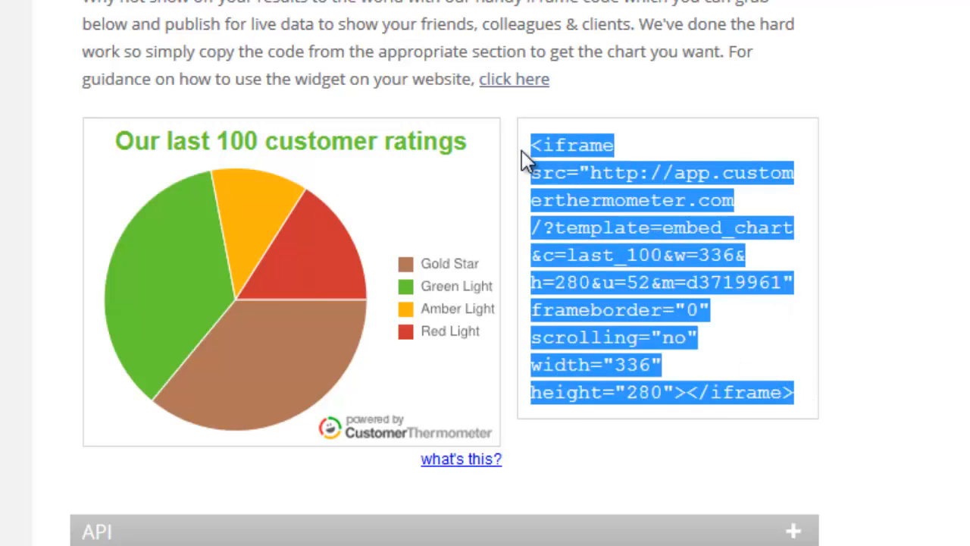
{"action": "scroll", "scroll_direction": "up", "scroll_amount": 3}
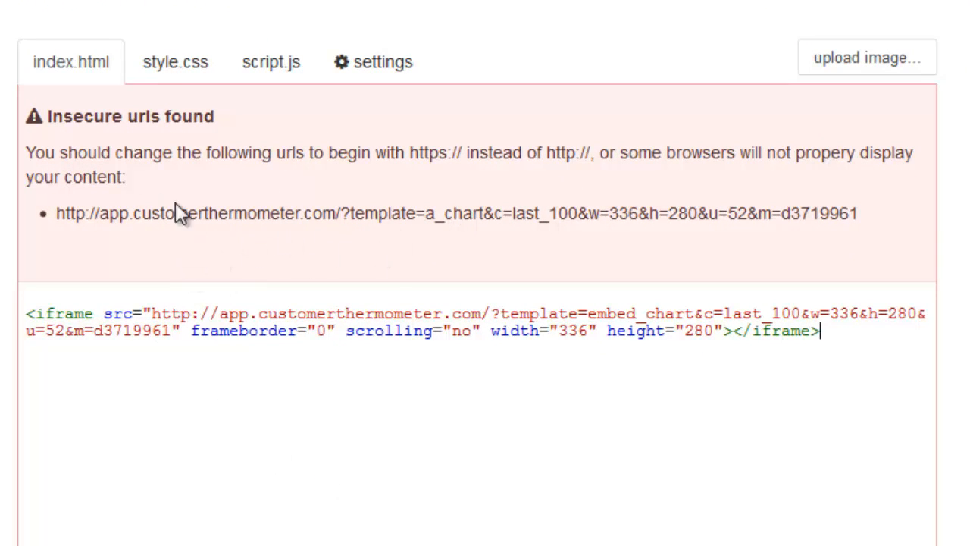
{"action": "mouse_move", "coordinate": [497, 186]}
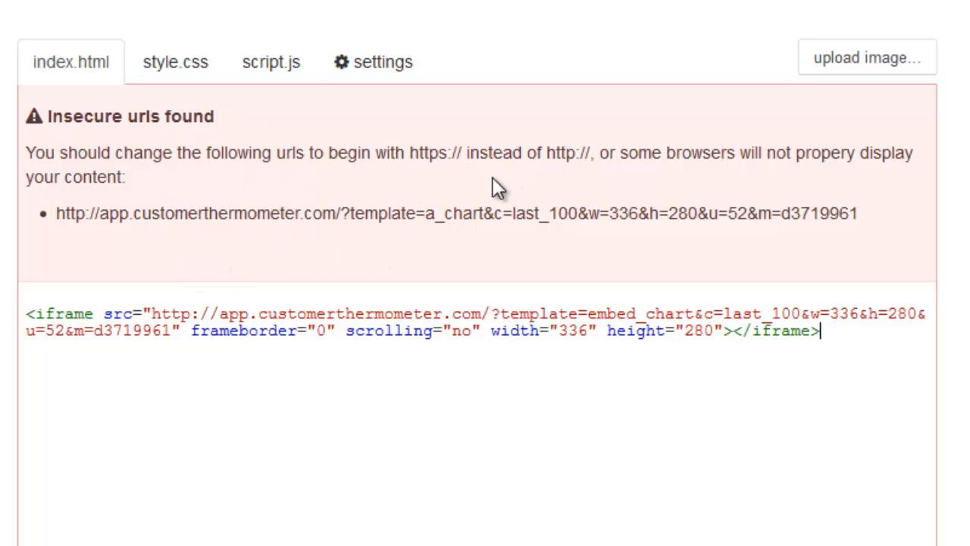
{"action": "mouse_move", "coordinate": [458, 420]}
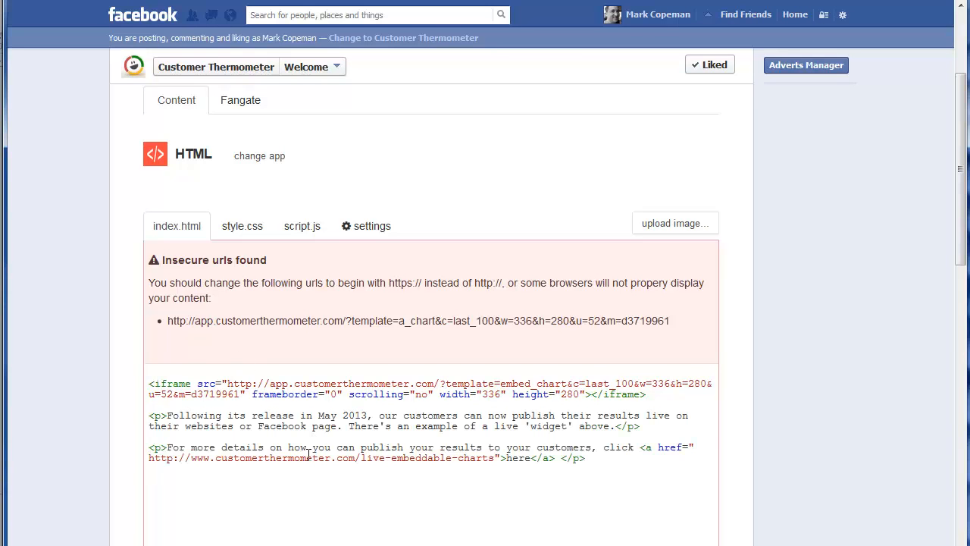
Step: Review the pasted iframe and two paragraphs, scrolling up to save & publish
{"action": "scroll", "scroll_direction": "down", "scroll_amount": 3}
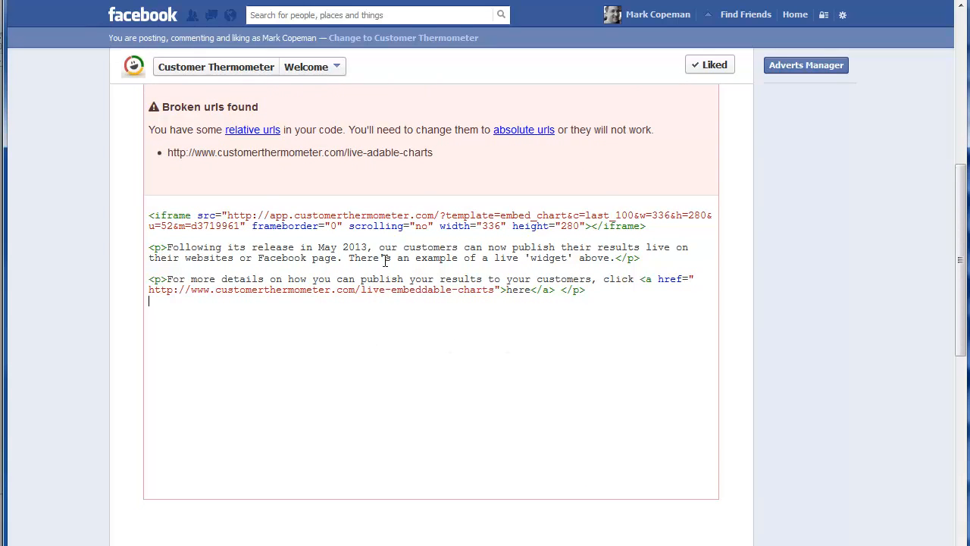
{"action": "mouse_move", "coordinate": [329, 371]}
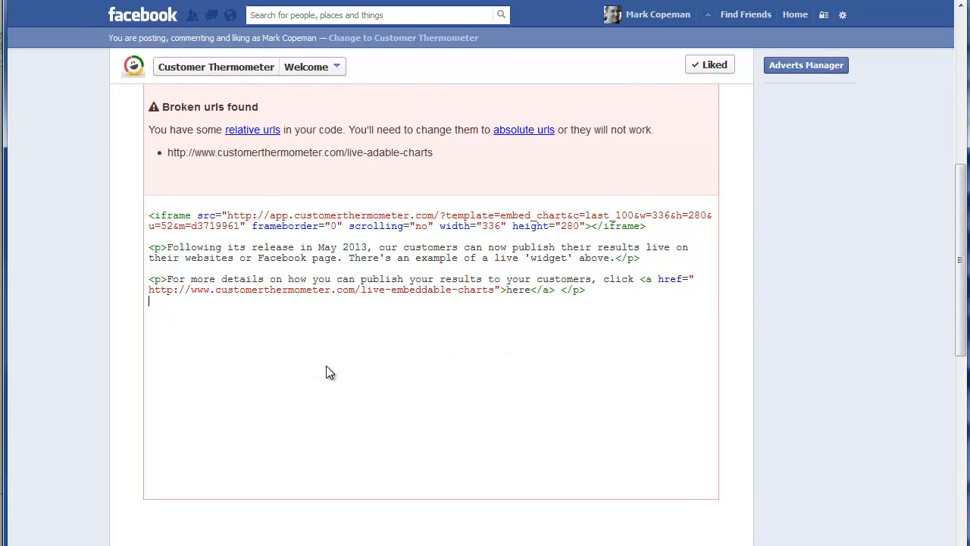
{"action": "scroll", "scroll_direction": "up", "scroll_amount": 3}
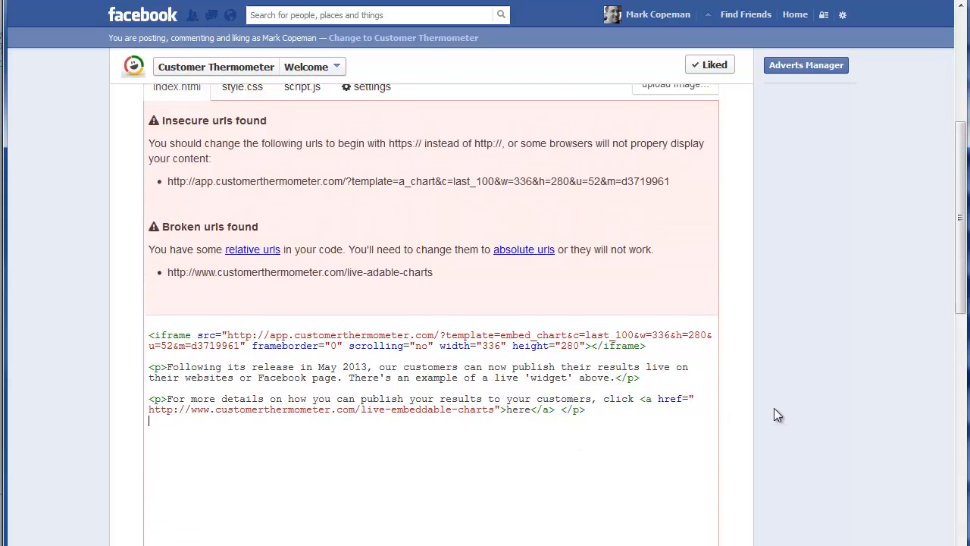
{"action": "scroll", "scroll_direction": "up", "scroll_amount": 3}
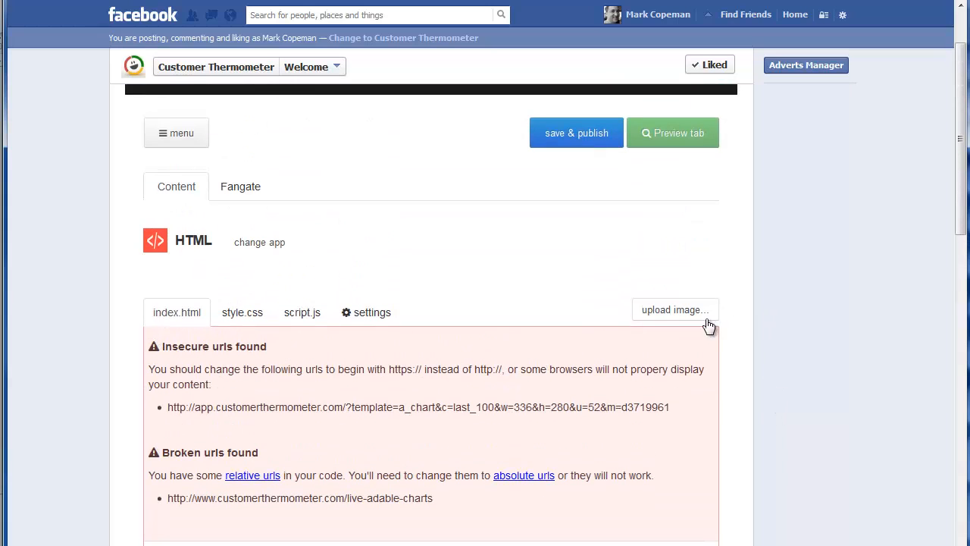
{"action": "mouse_move", "coordinate": [576, 133]}
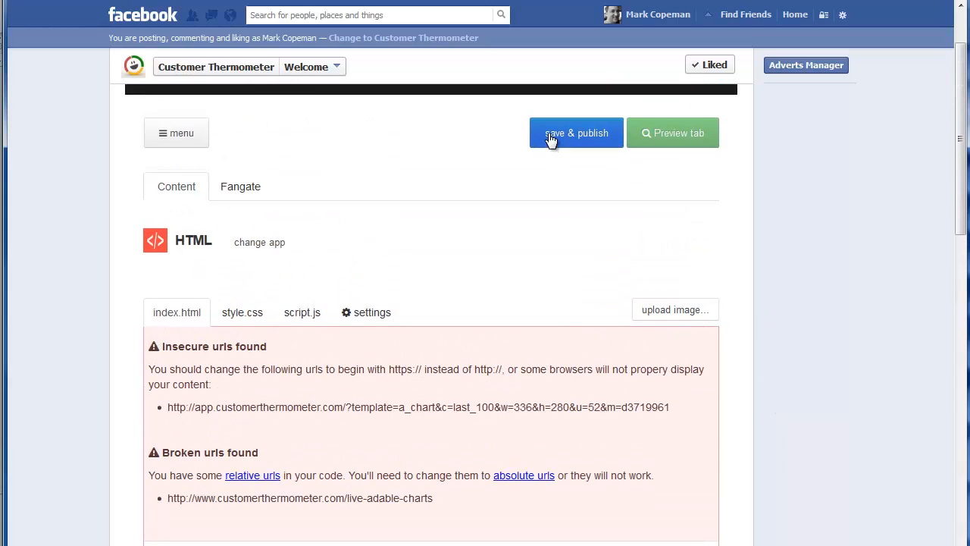
{"action": "mouse_move", "coordinate": [570, 143]}
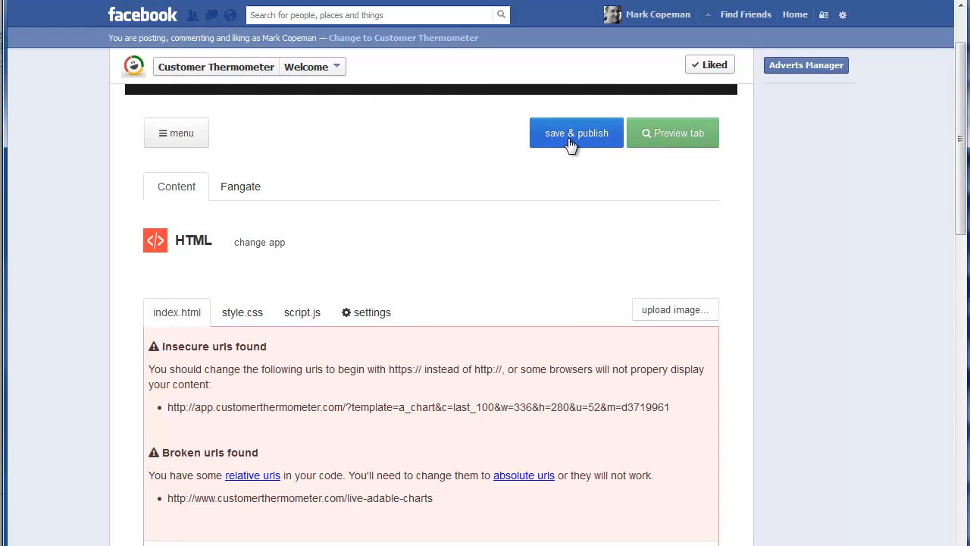
Step: Save and publish the Welcome tab, then open its thumbnail to check the chart
{"action": "left_click", "coordinate": [576, 132]}
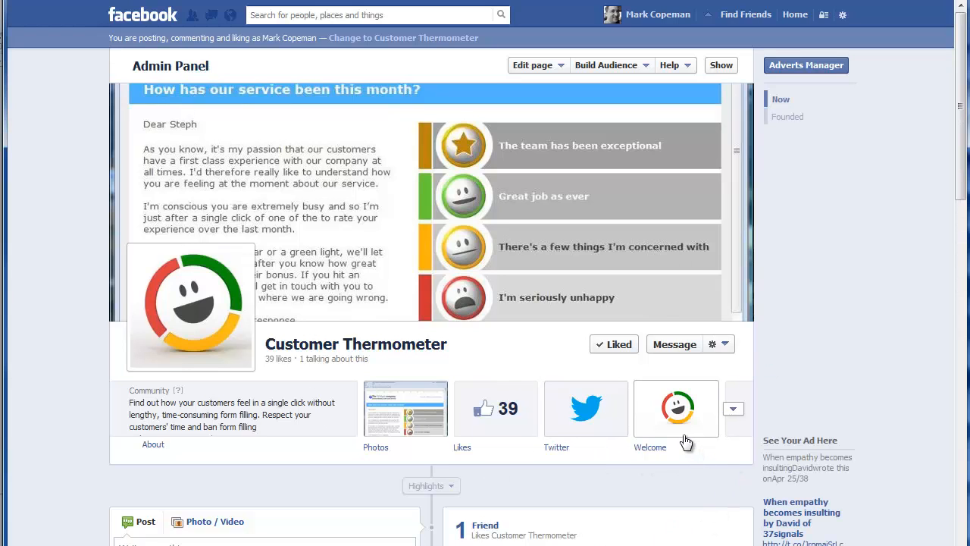
{"action": "left_click", "coordinate": [675, 409]}
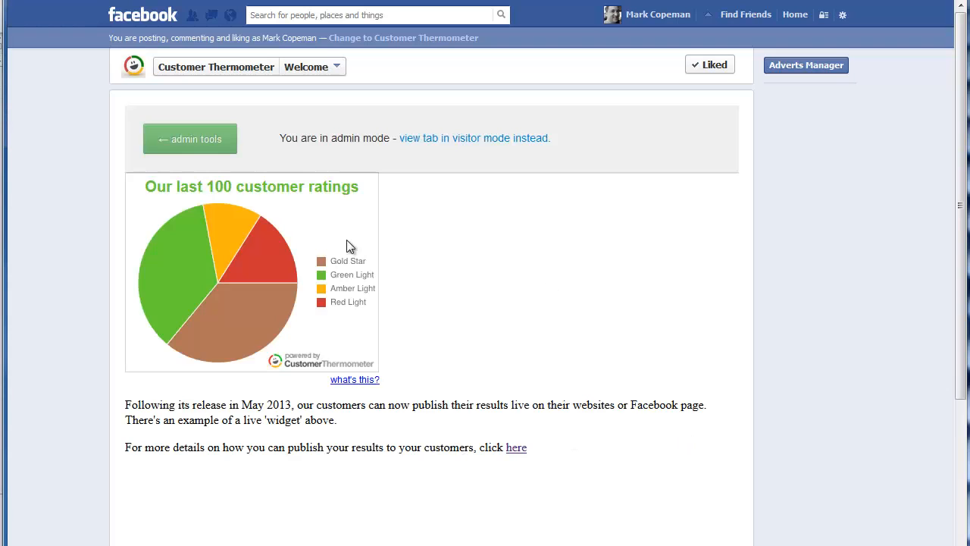
{"action": "mouse_move", "coordinate": [786, 39]}
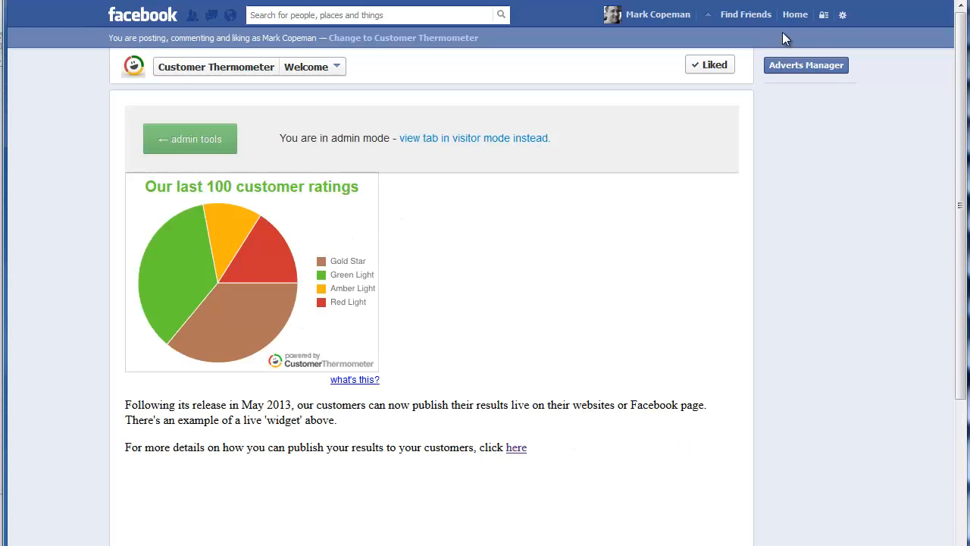
Step: Log out via the gear menu and view the Welcome tab as a visitor
{"action": "left_click", "coordinate": [843, 15]}
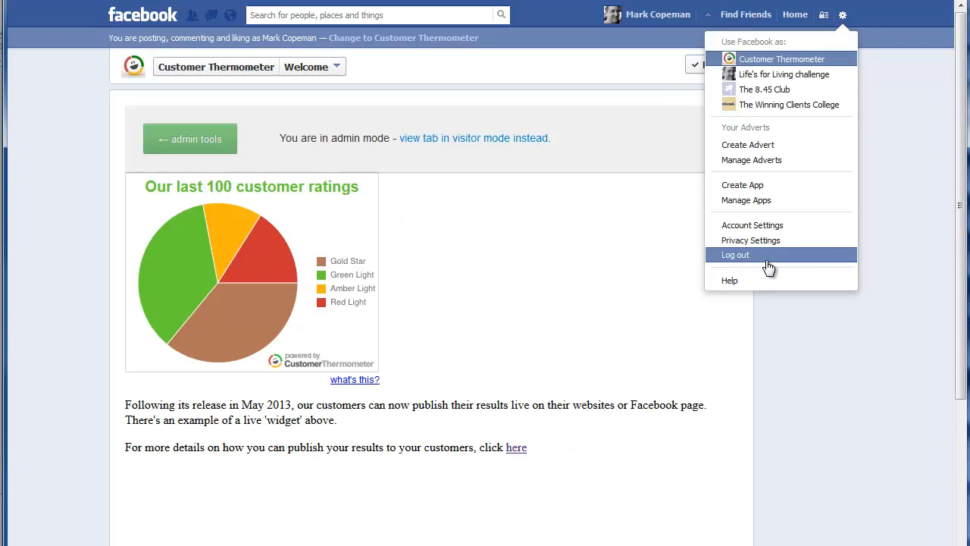
{"action": "left_click", "coordinate": [734, 254]}
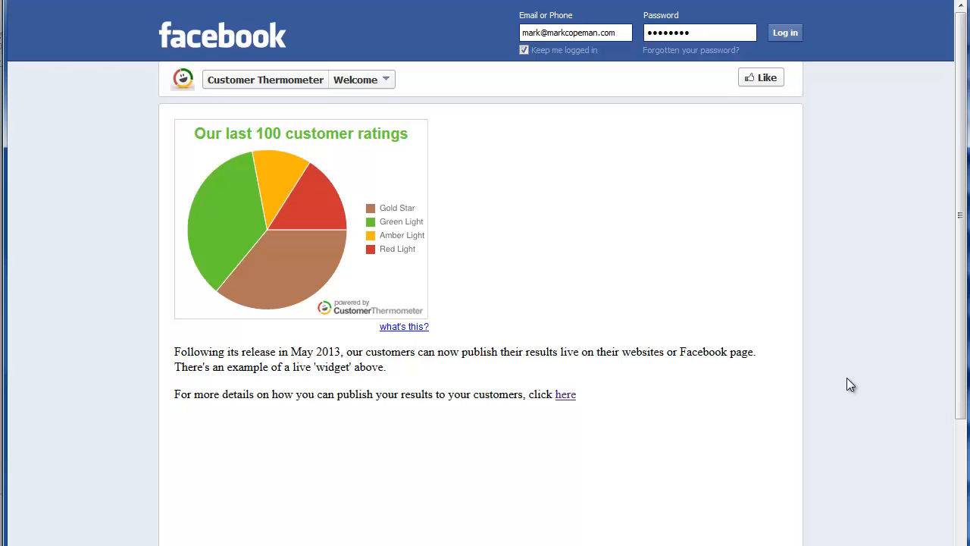
{"action": "left_click", "coordinate": [574, 32]}
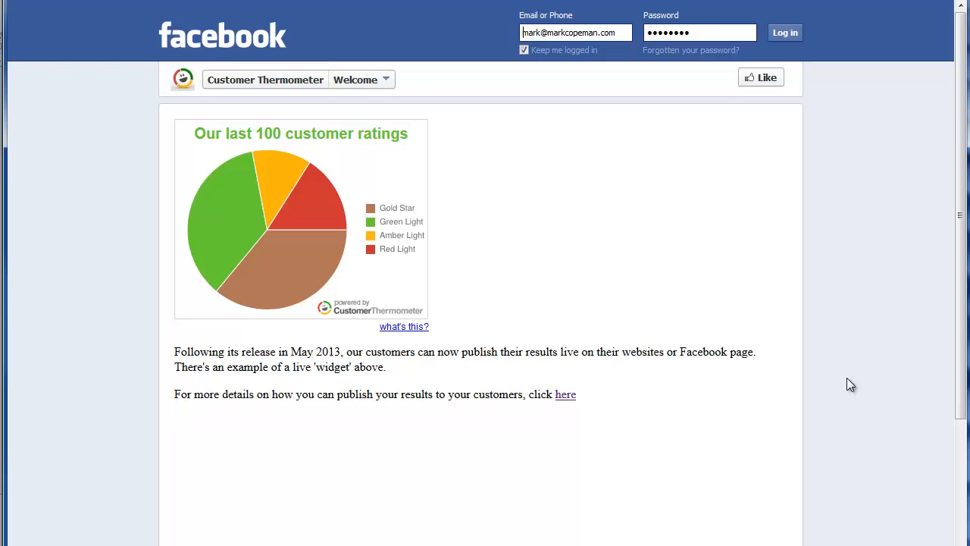